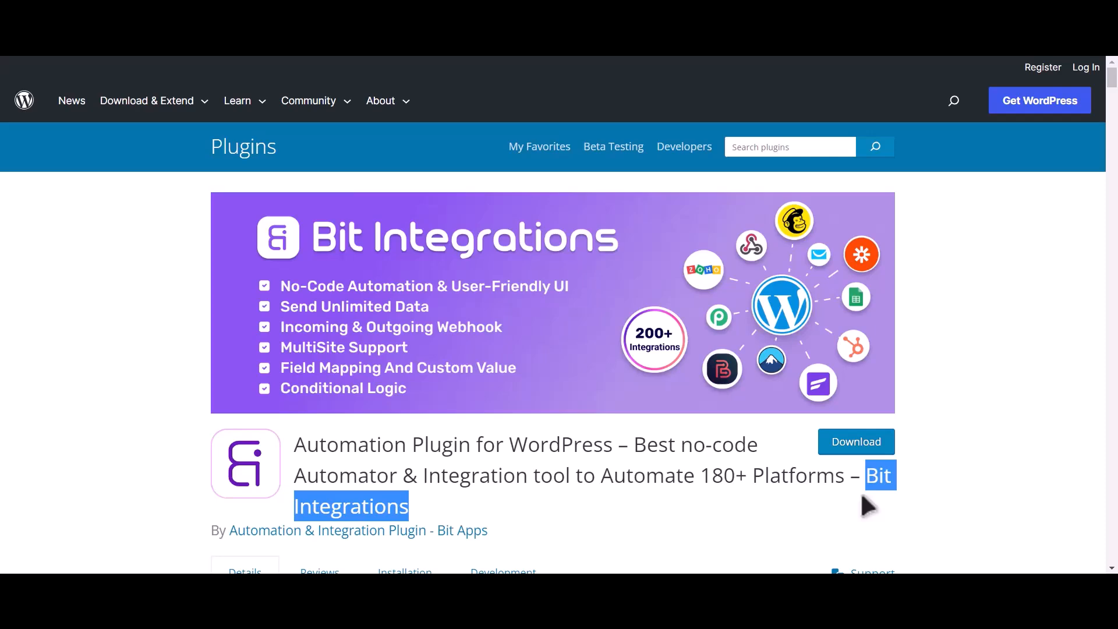
{"action": "mouse_move", "coordinate": [868, 506]}
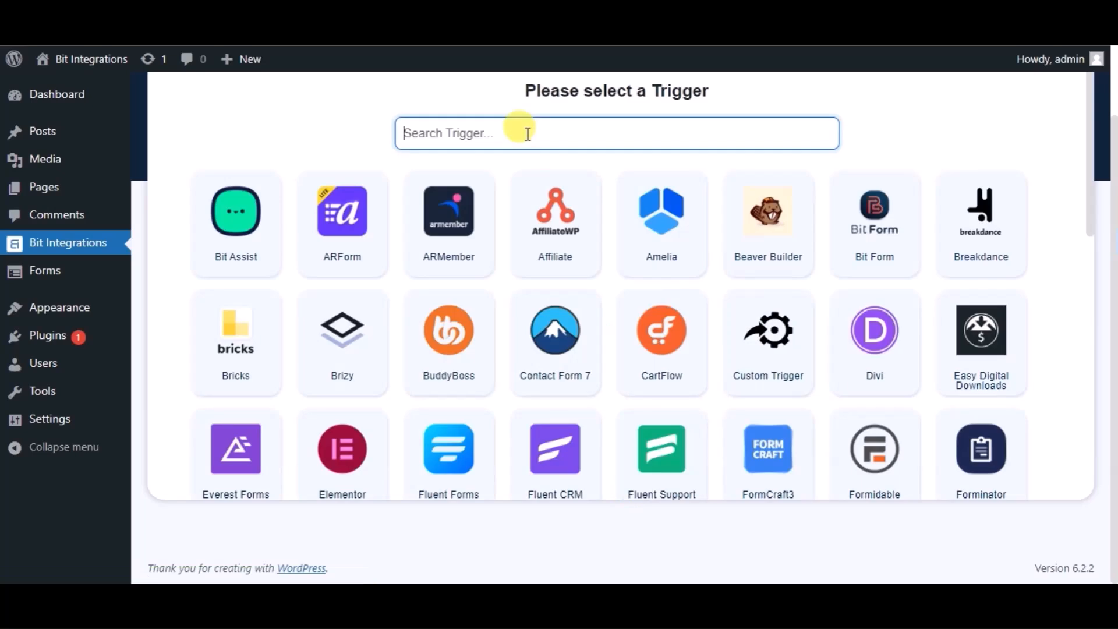
- Search 'ha', pick Happy Forms as the trigger, and select Sample Form
{"action": "type", "text": "ha"}
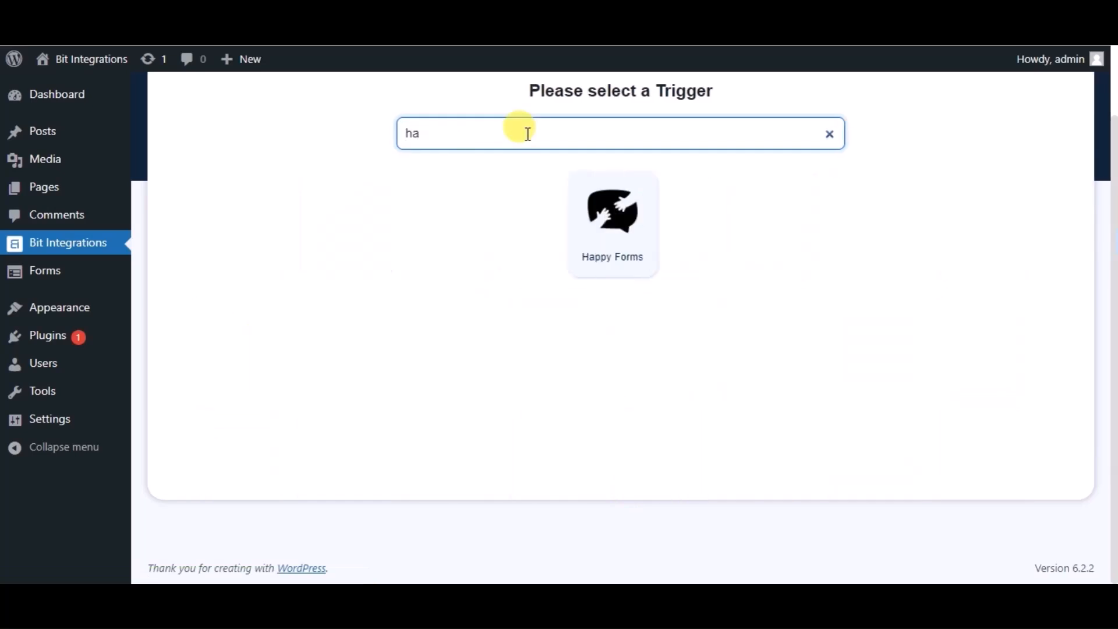
{"action": "left_click", "coordinate": [610, 222]}
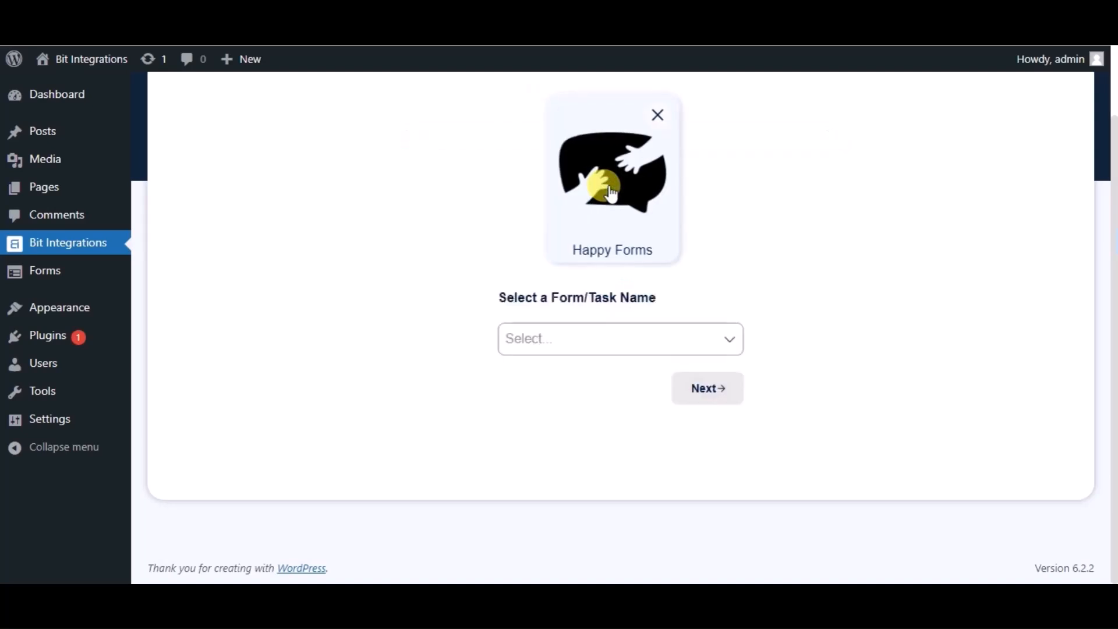
{"action": "left_click", "coordinate": [619, 339]}
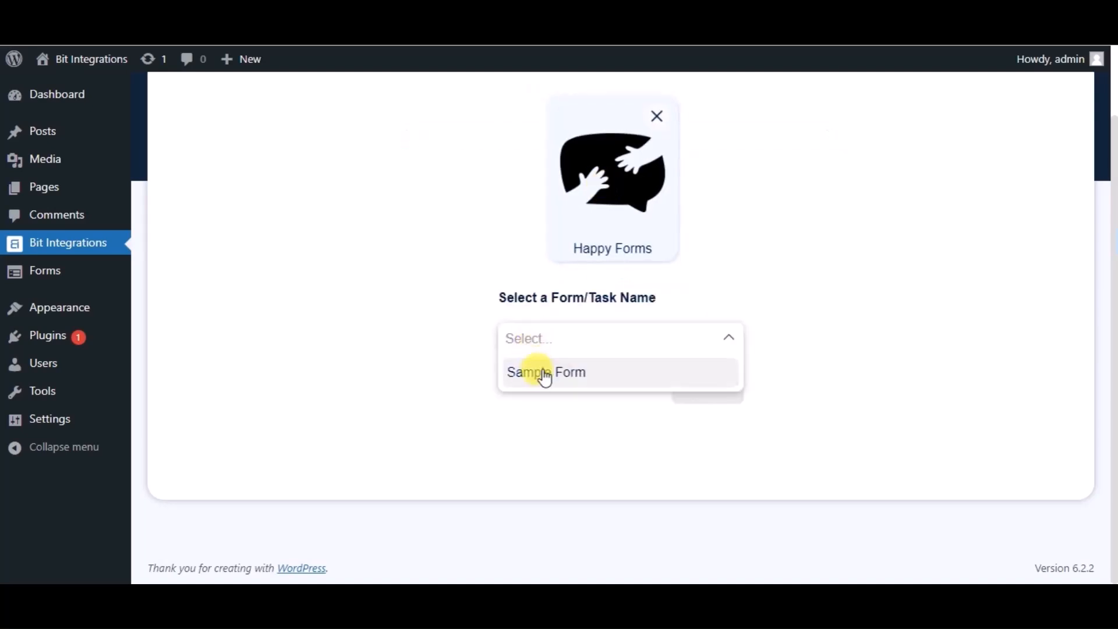
{"action": "left_click", "coordinate": [546, 372]}
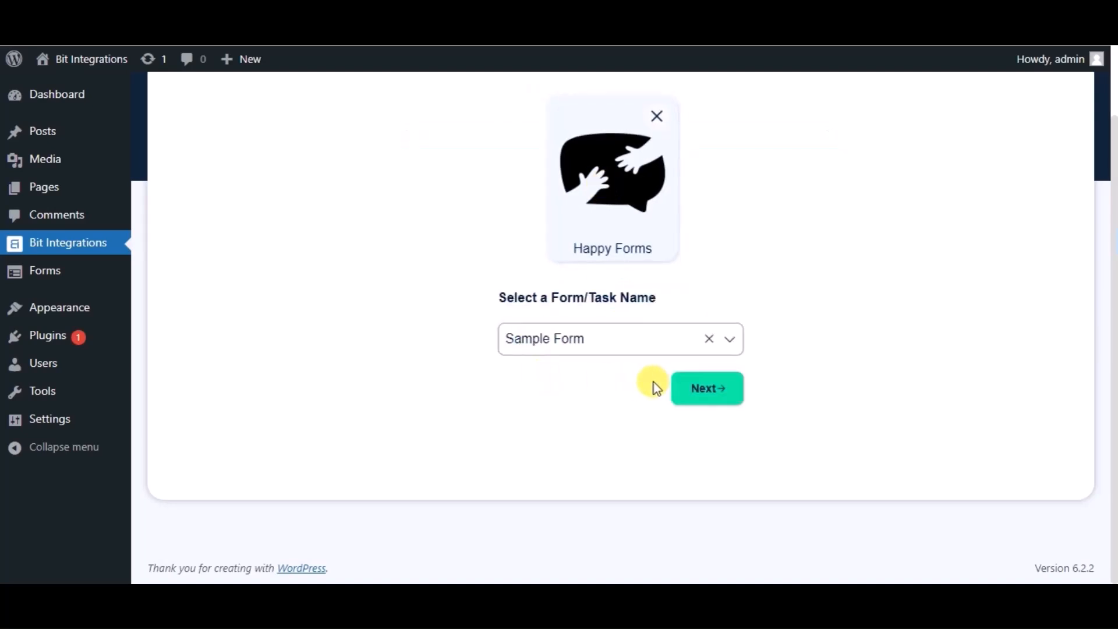
- Continue to actions, search 'cus', and pick the CustomApi action
{"action": "left_click", "coordinate": [706, 388]}
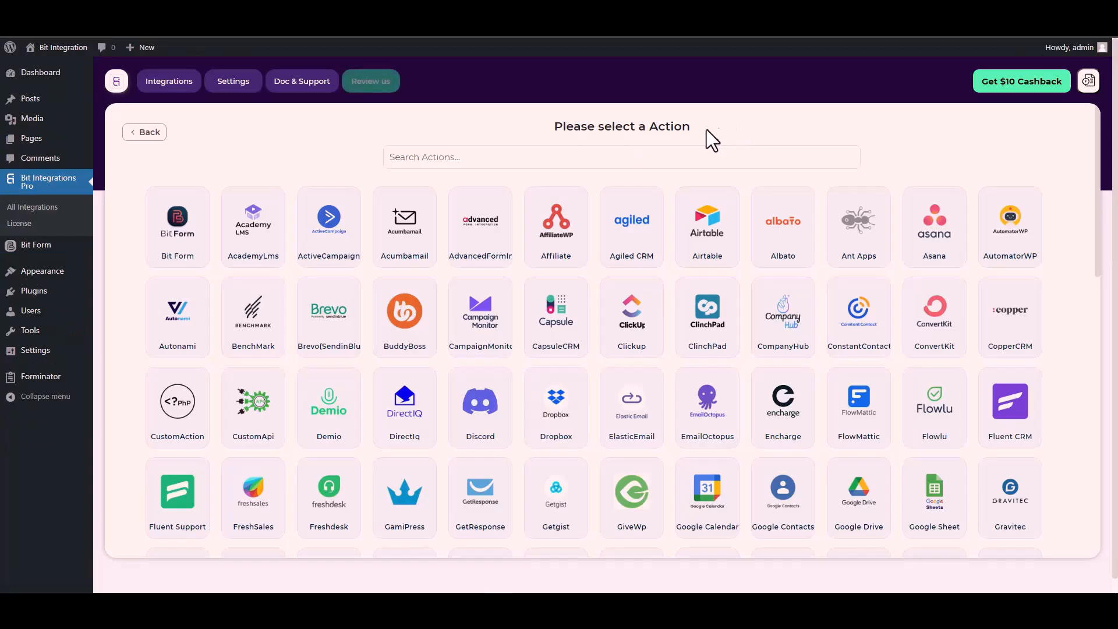
{"action": "type", "text": "cu"}
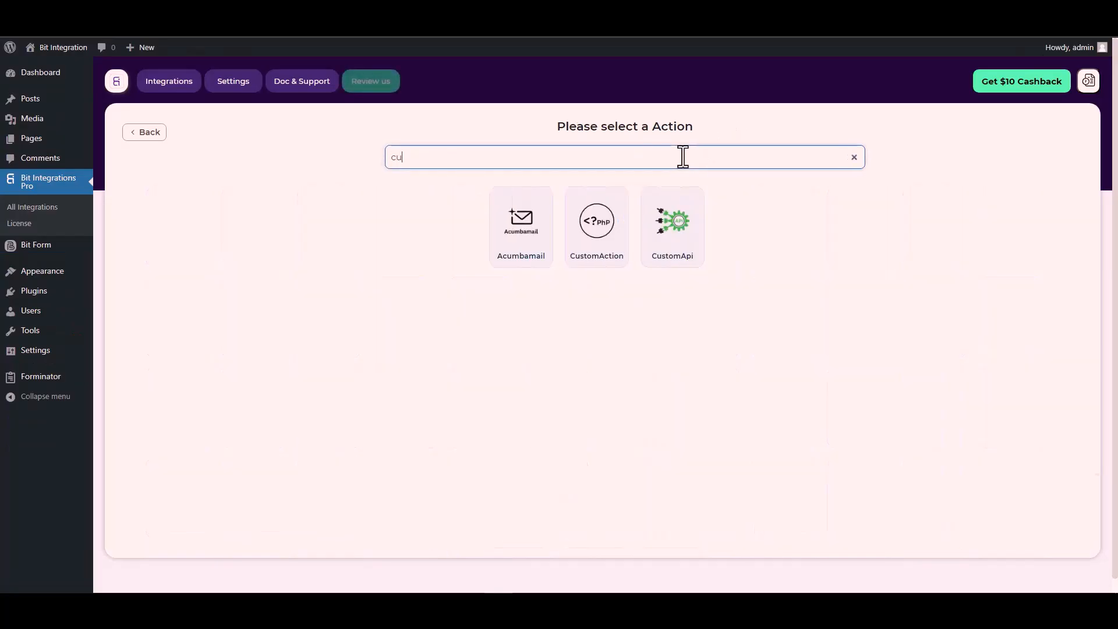
{"action": "type", "text": "s"}
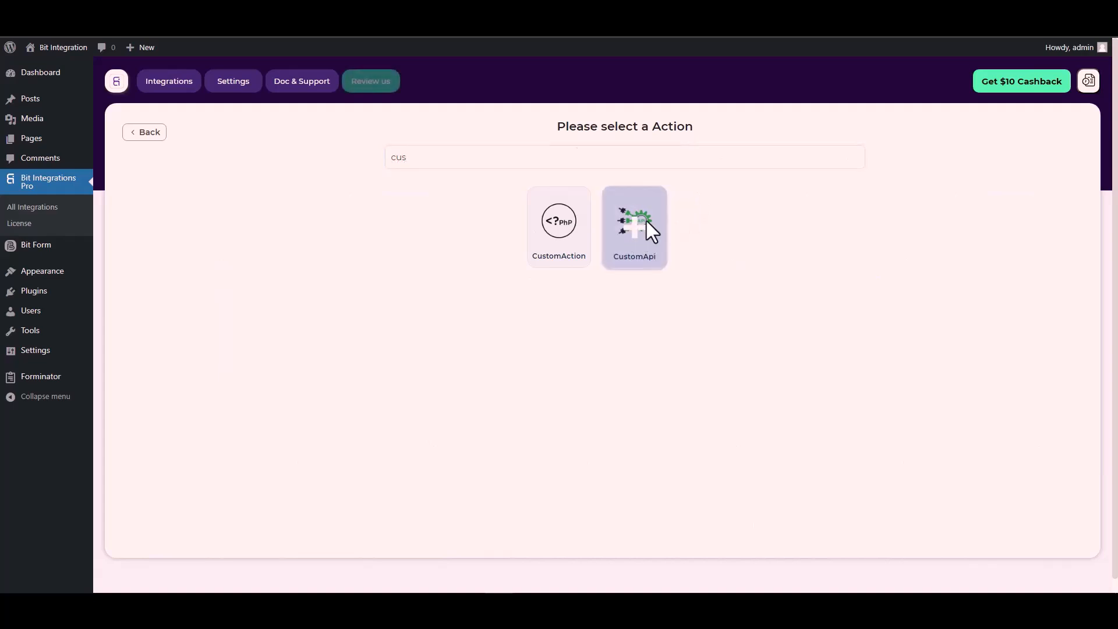
{"action": "left_click", "coordinate": [632, 227]}
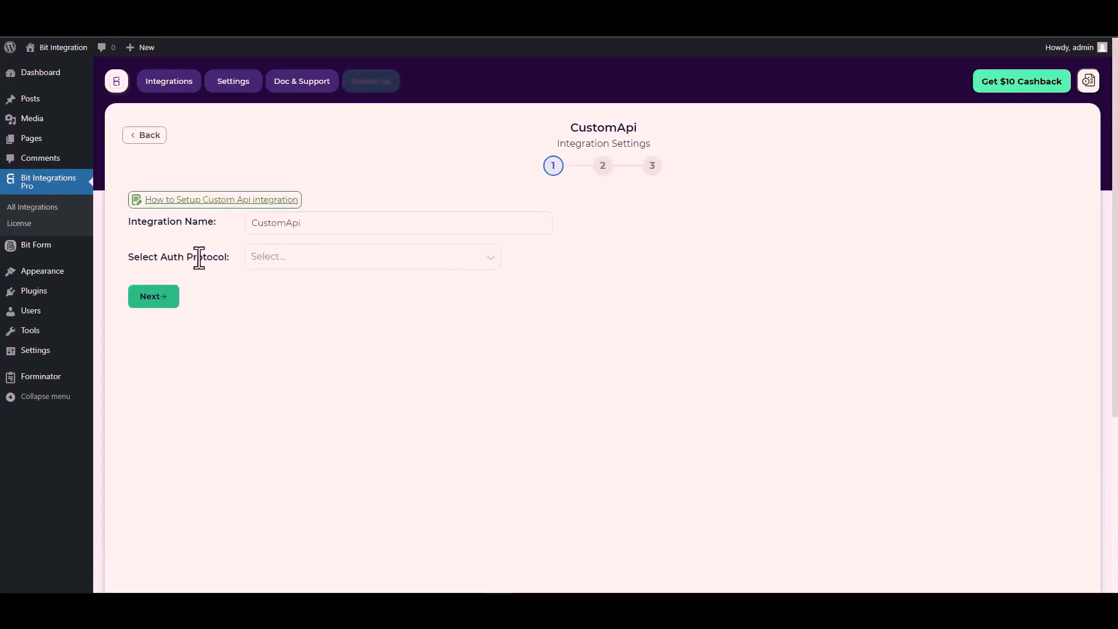
- Choose API Key as the authentication protocol and focus the empty Key field
{"action": "left_click", "coordinate": [370, 256]}
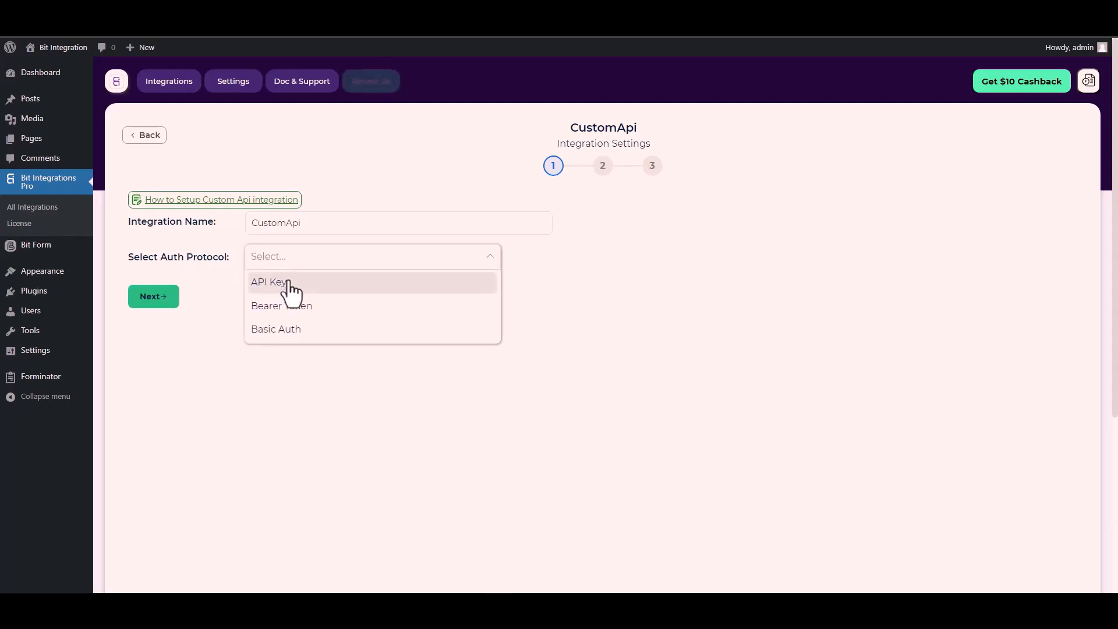
{"action": "mouse_move", "coordinate": [338, 305]}
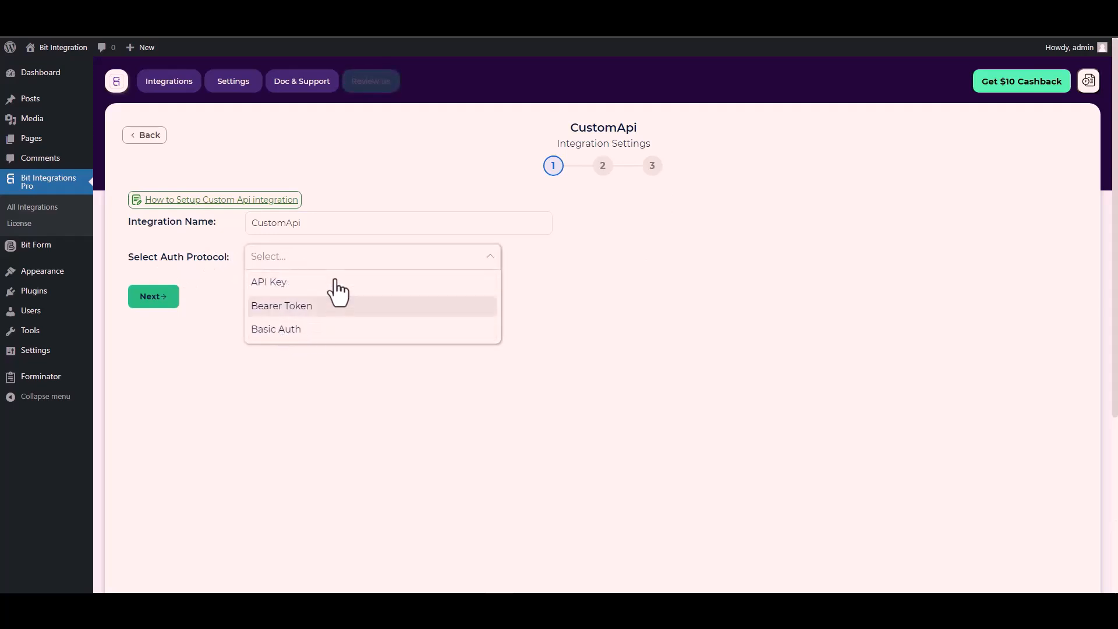
{"action": "mouse_move", "coordinate": [337, 258]}
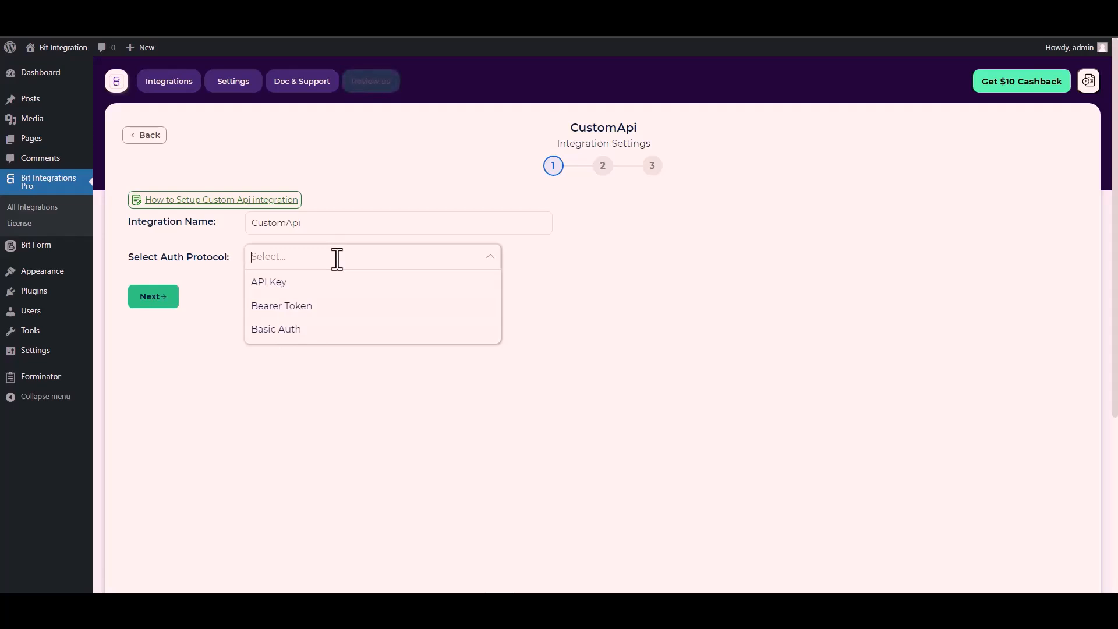
{"action": "mouse_move", "coordinate": [278, 282]}
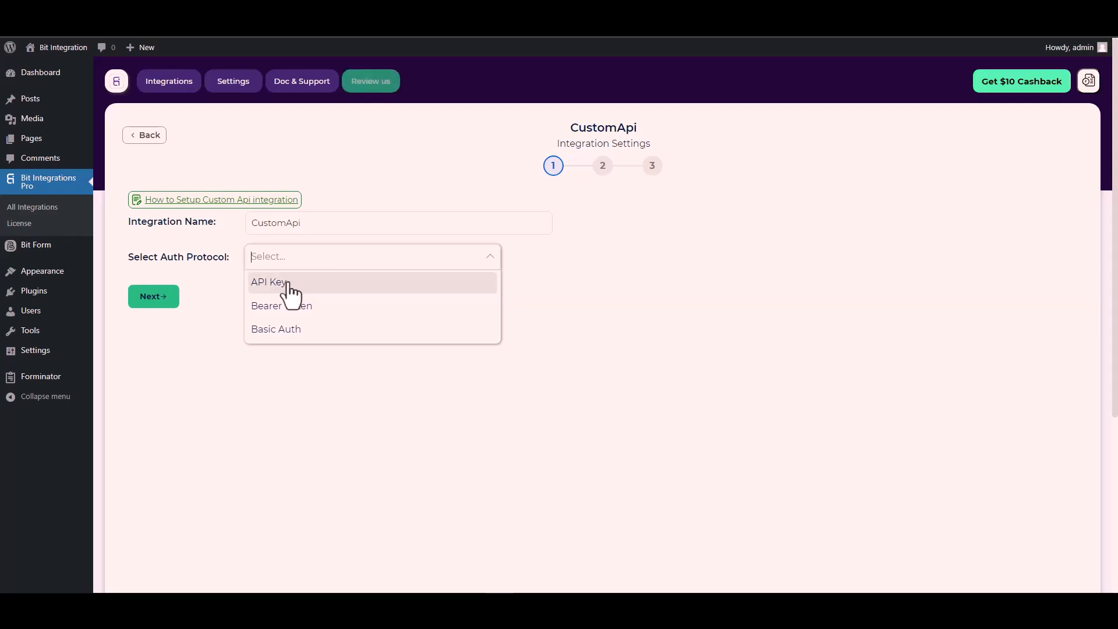
{"action": "left_click", "coordinate": [268, 282]}
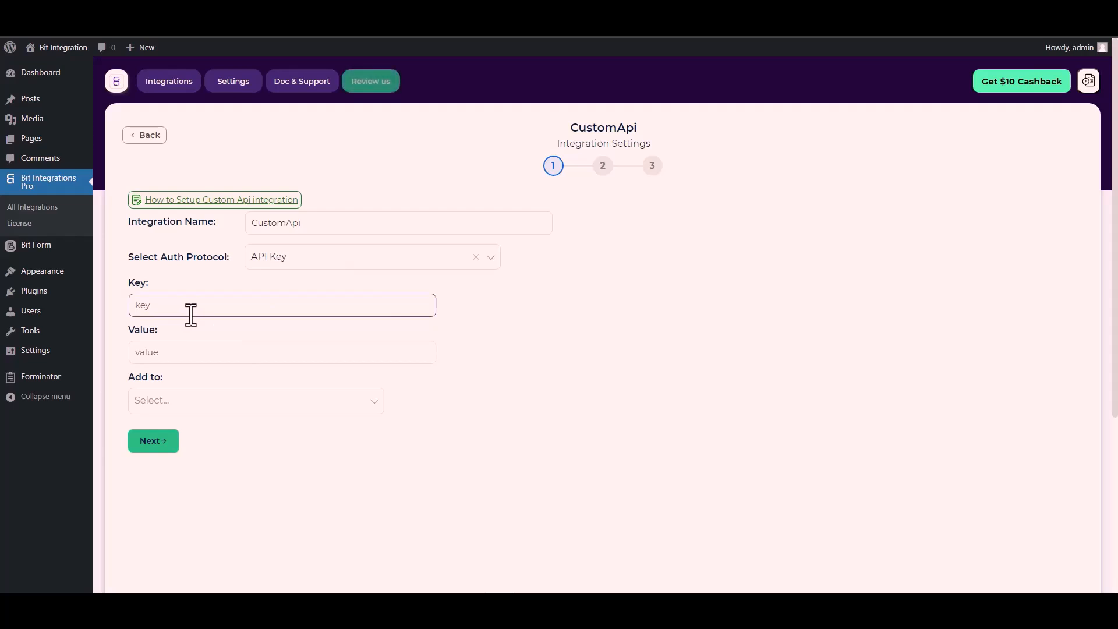
{"action": "mouse_move", "coordinate": [177, 290]}
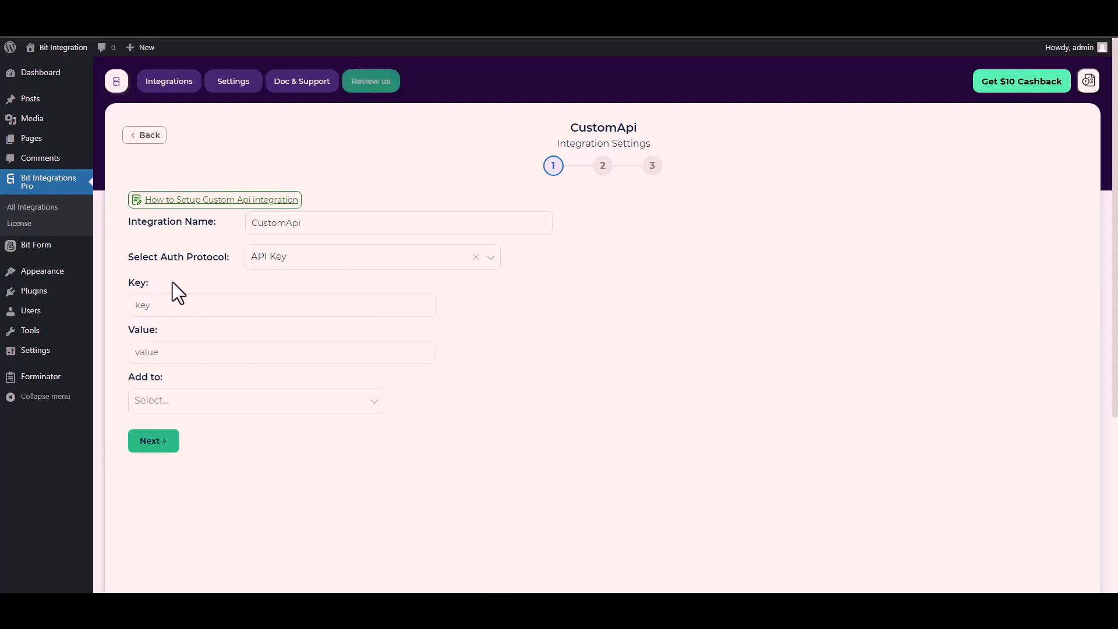
{"action": "mouse_move", "coordinate": [184, 296]}
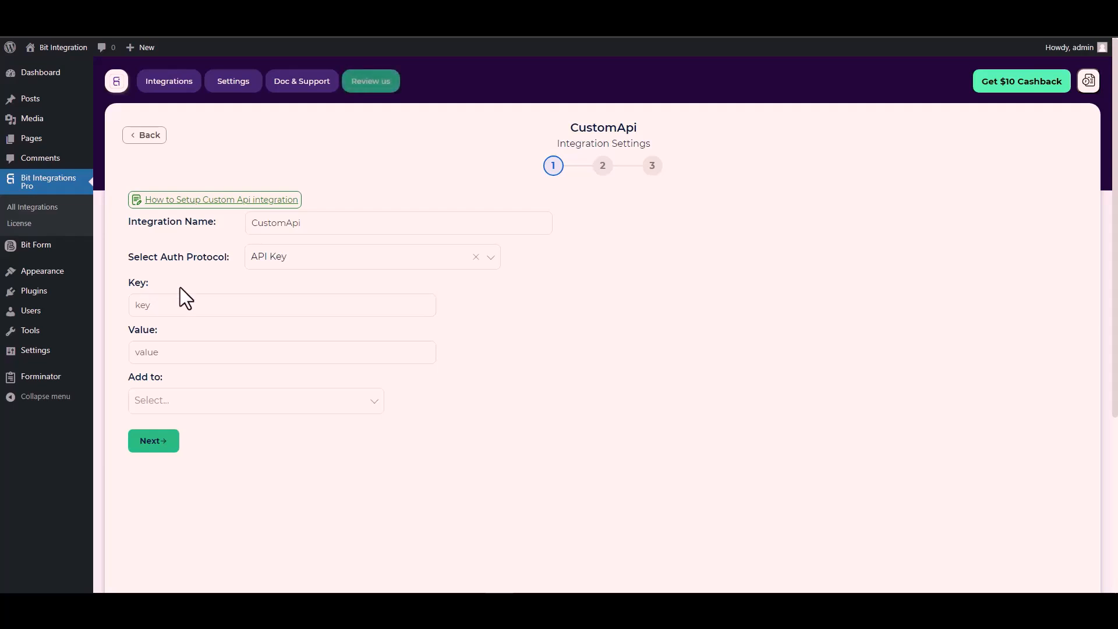
{"action": "left_click", "coordinate": [281, 305]}
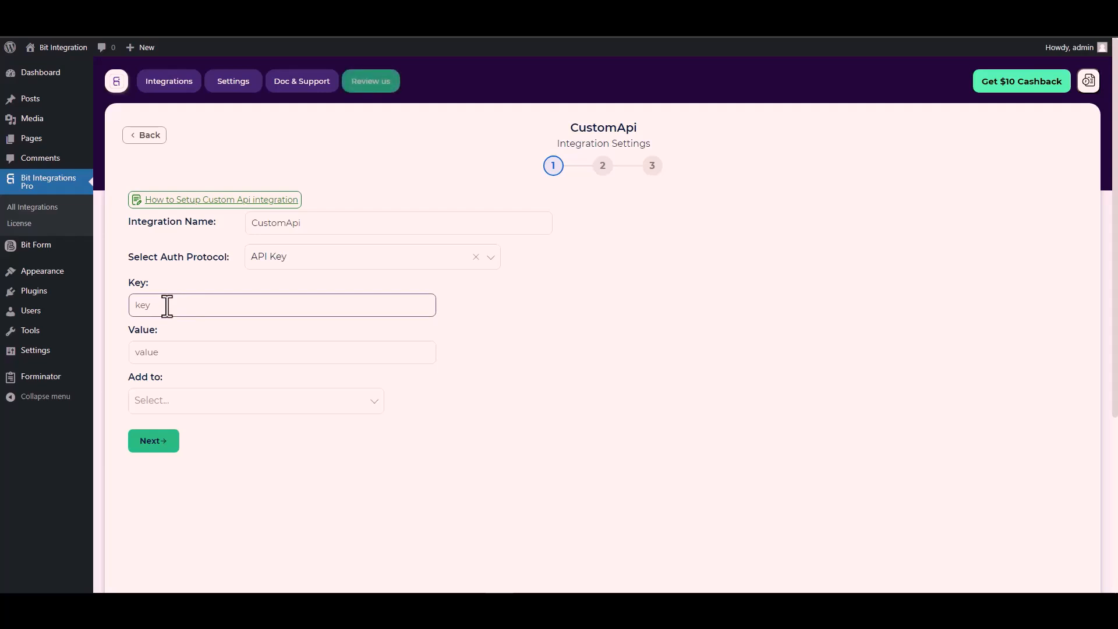
- Take Bitform-Api-Key from Bit Form's Fetch Entries docs and enter it as the Key
{"action": "left_click", "coordinate": [219, 199]}
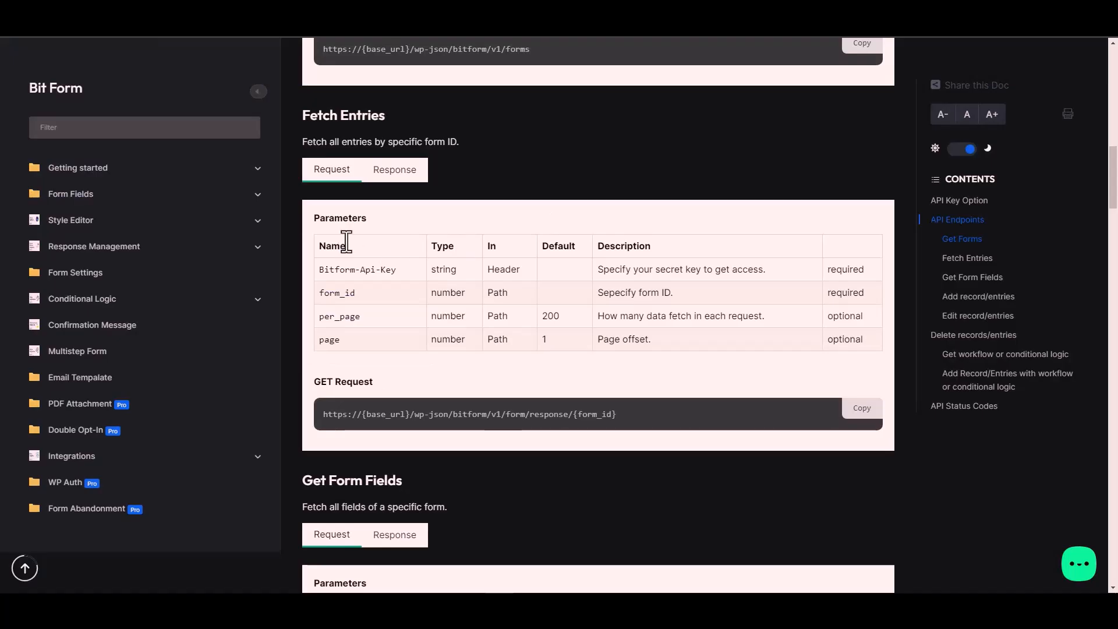
{"action": "mouse_move", "coordinate": [423, 244]}
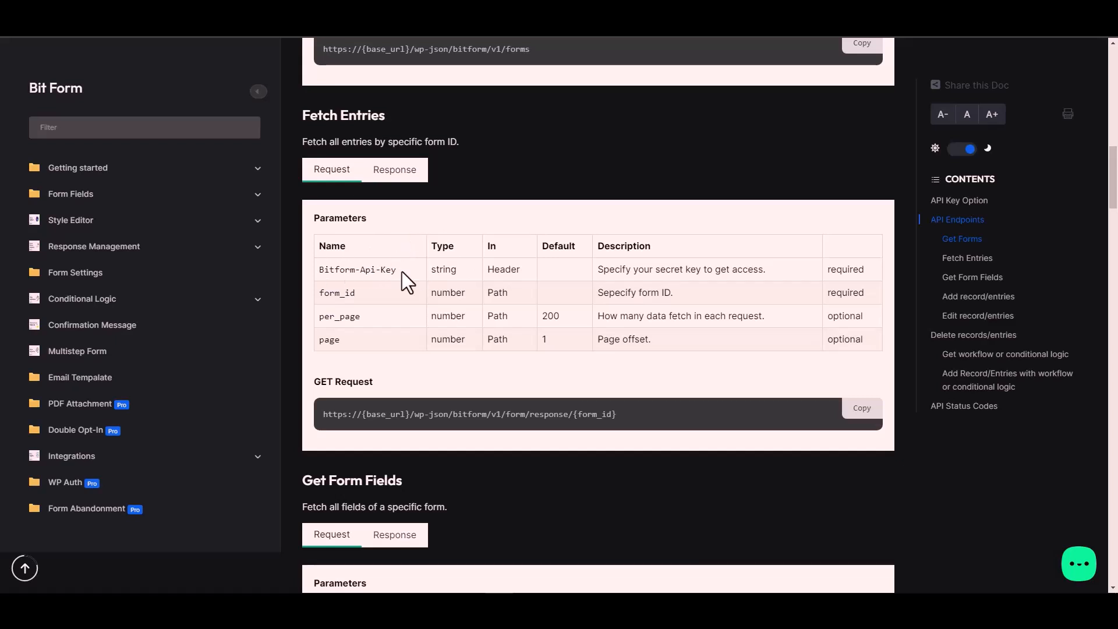
{"action": "double_click", "coordinate": [356, 269]}
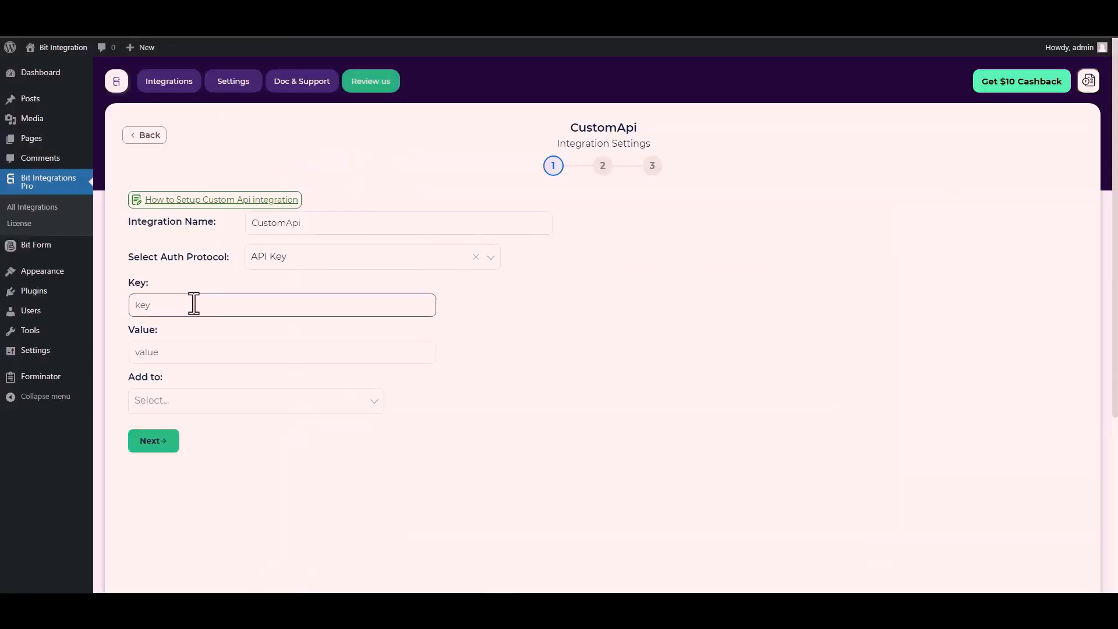
{"action": "type", "text": "Bitform-Api-Key"}
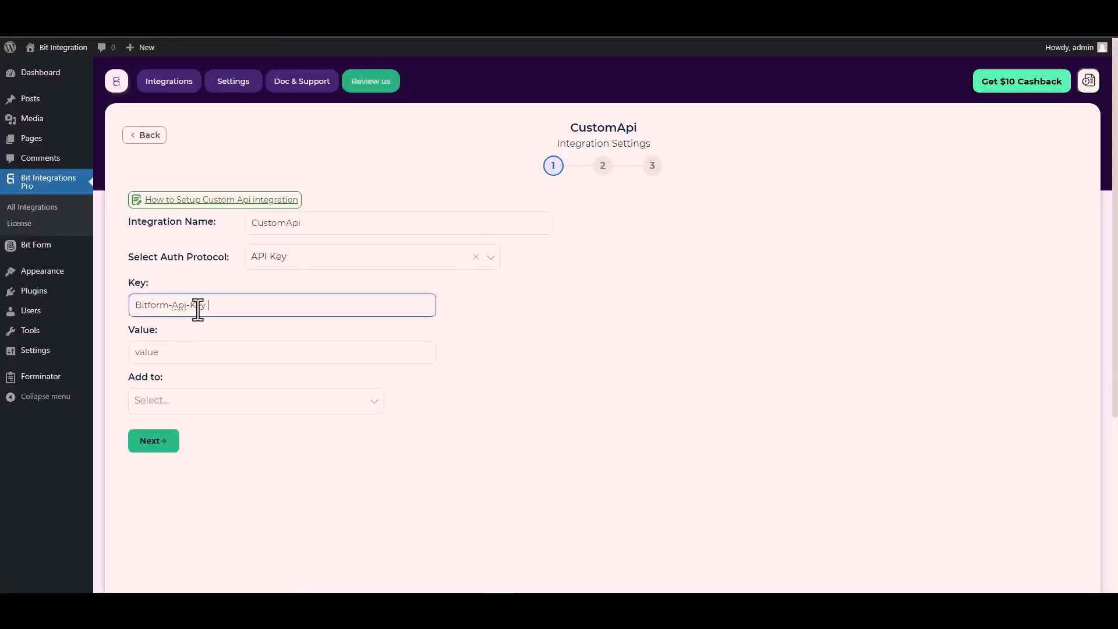
{"action": "left_click", "coordinate": [281, 351]}
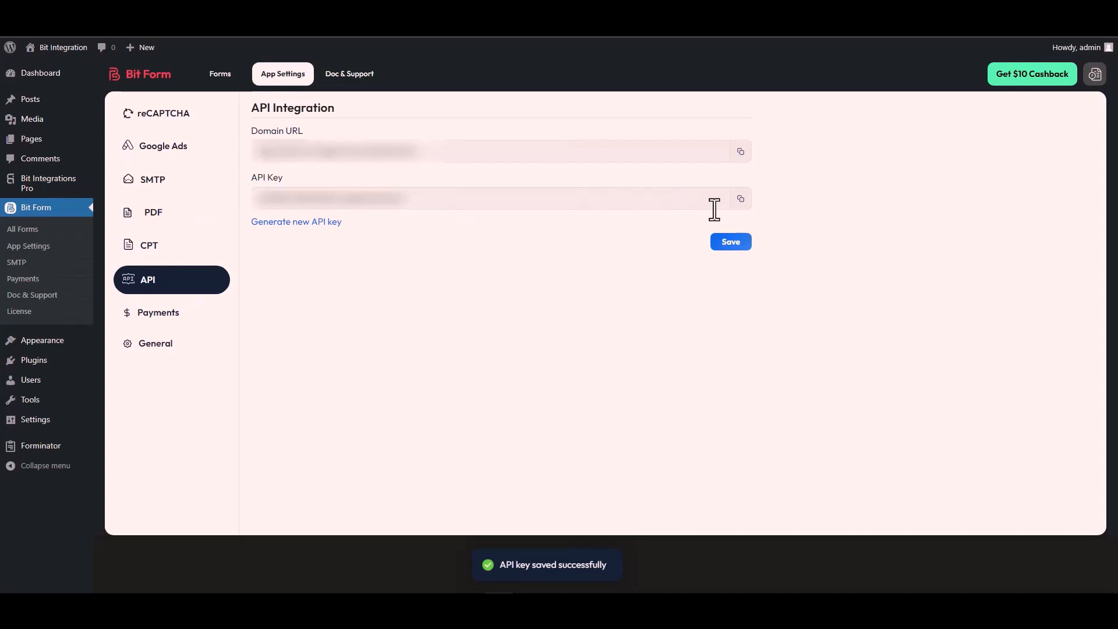
- Copy the API key from Bit Form's App Settings > API page
{"action": "left_click", "coordinate": [740, 198]}
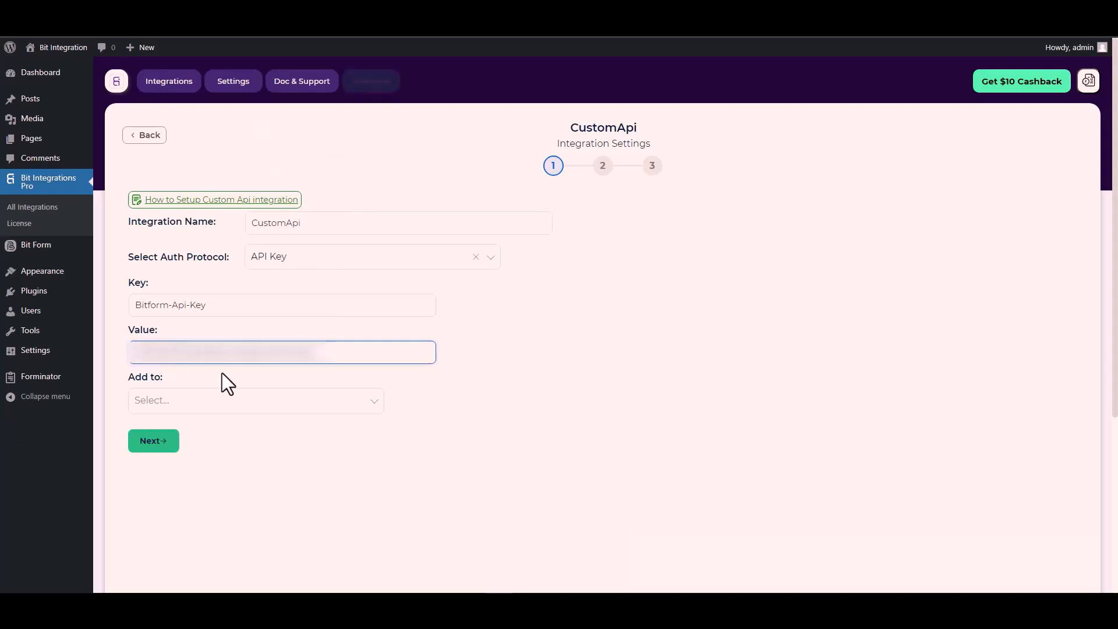
- Check the docs, then set the API key to be added to the Header
{"action": "left_click", "coordinate": [254, 399]}
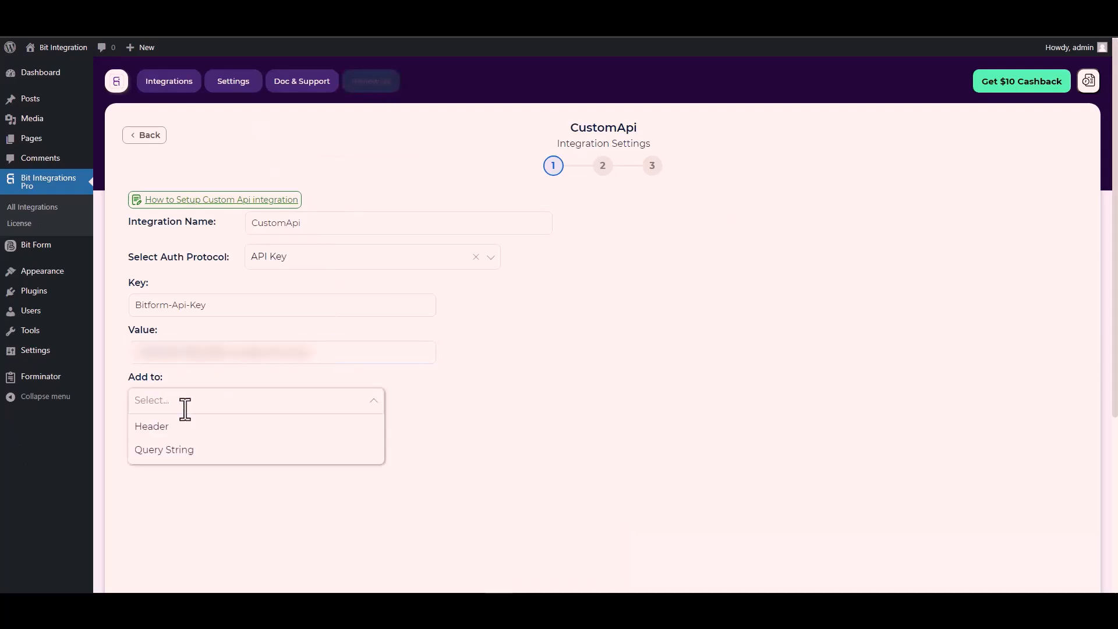
{"action": "left_click", "coordinate": [552, 420]}
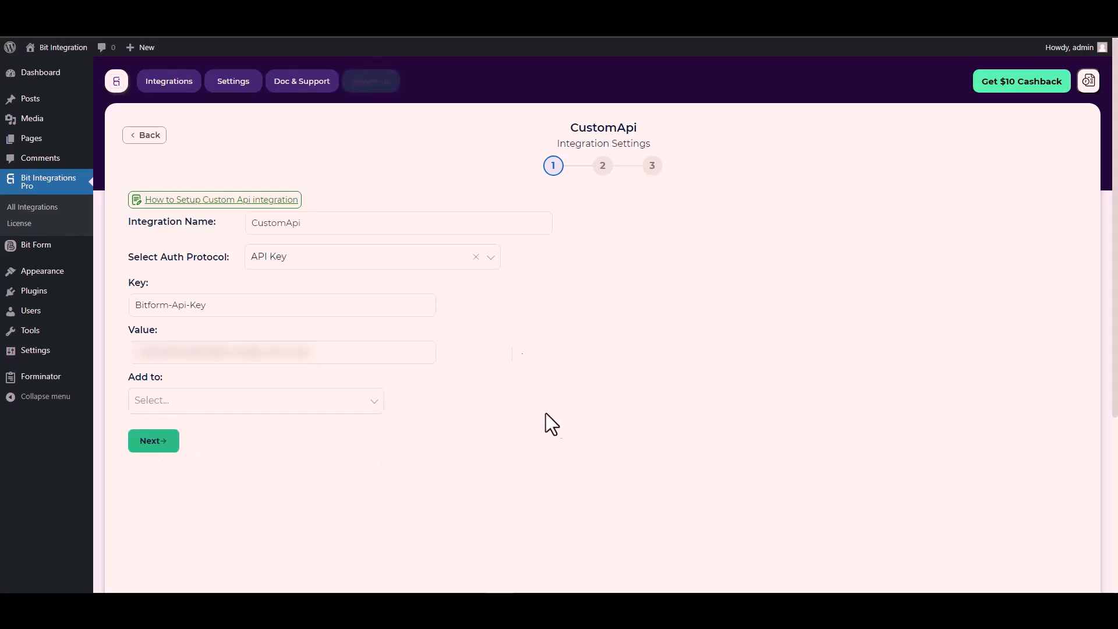
{"action": "left_click", "coordinate": [220, 199]}
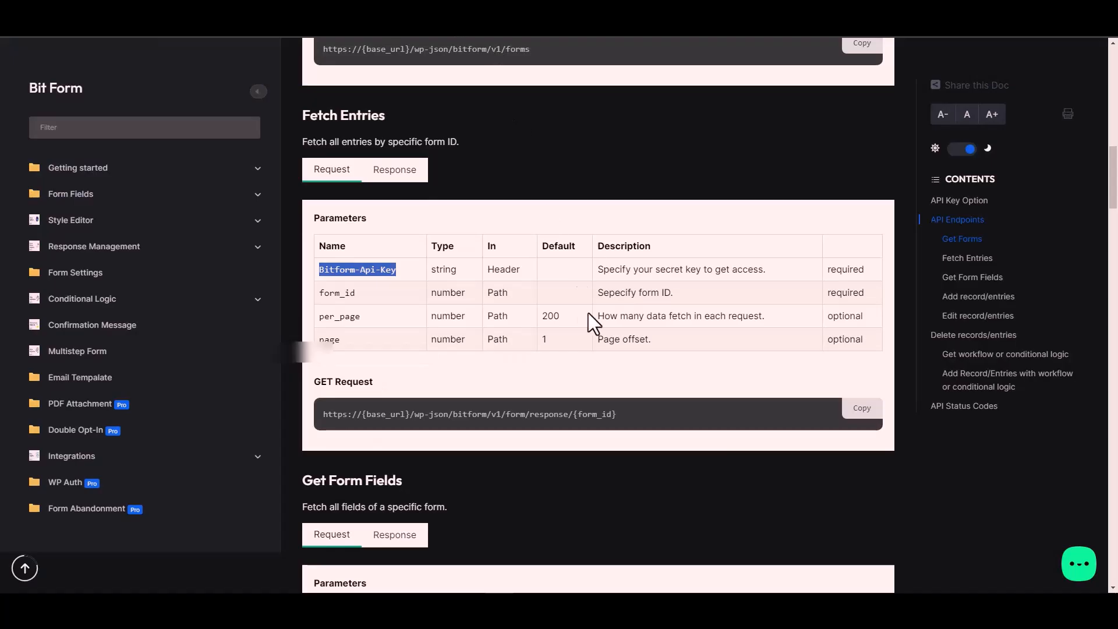
{"action": "mouse_move", "coordinate": [496, 251]}
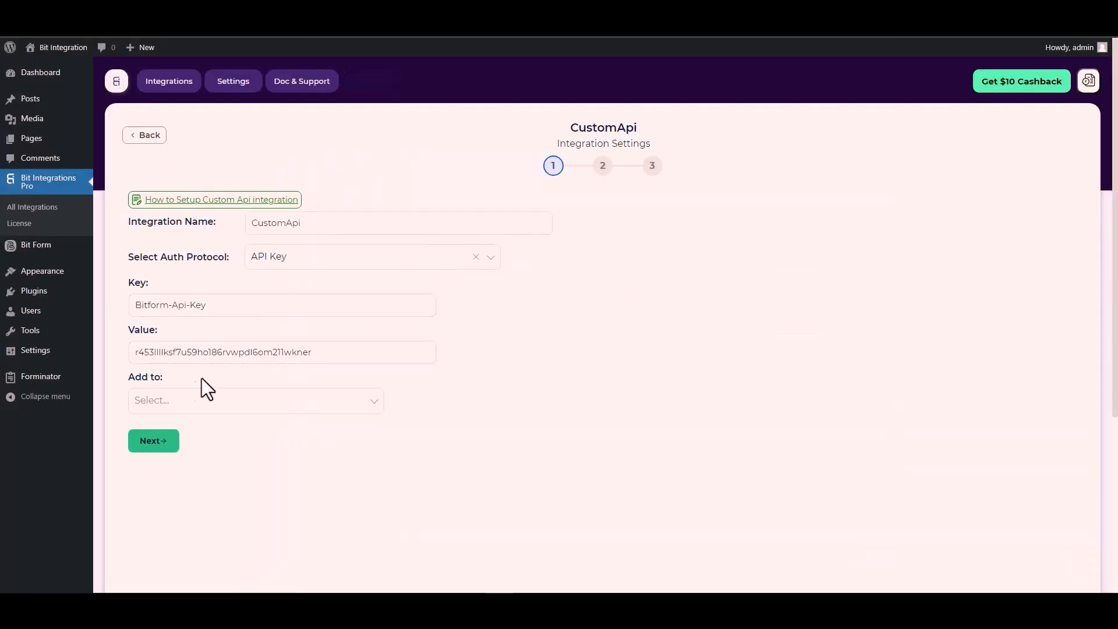
{"action": "left_click", "coordinate": [255, 400]}
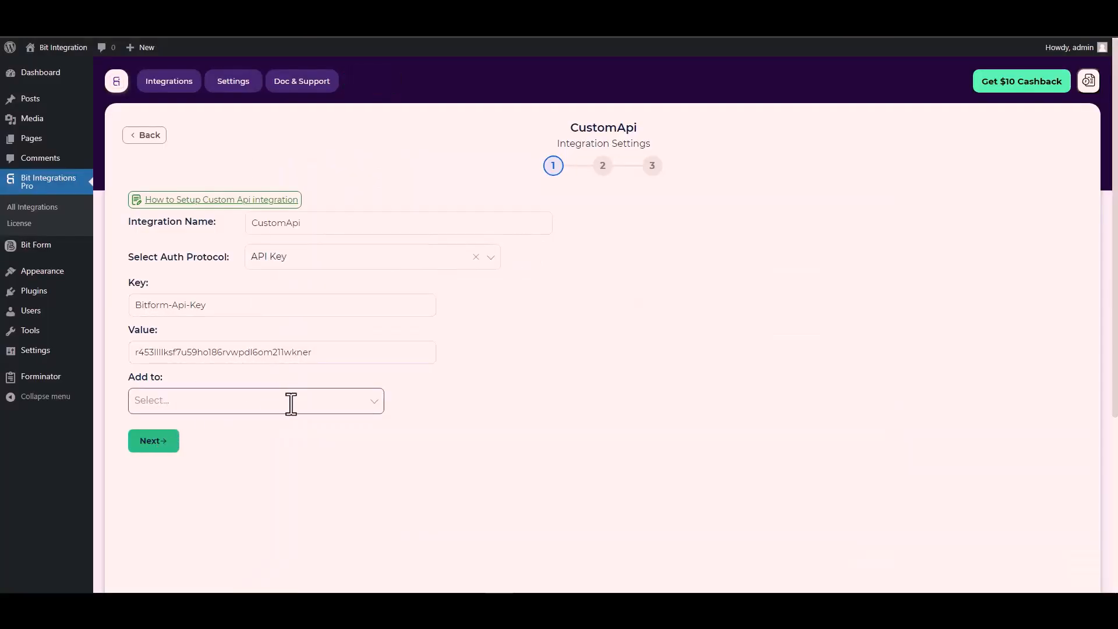
{"action": "left_click", "coordinate": [255, 399]}
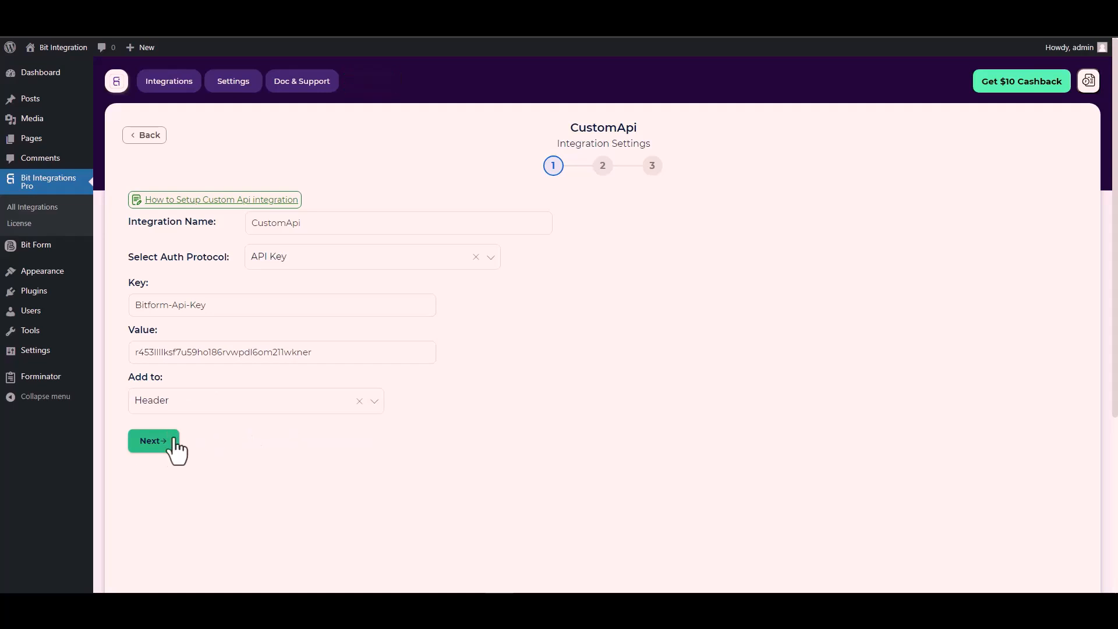
- Advance to step two, set the method to POST, and view the docs' endpoint URL
{"action": "left_click", "coordinate": [154, 440]}
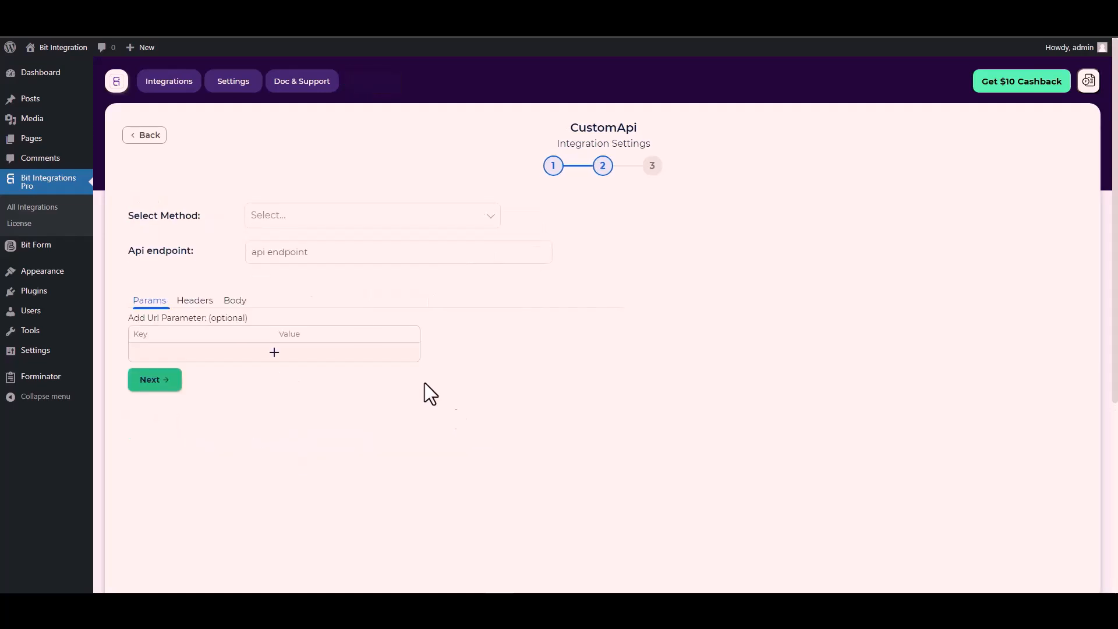
{"action": "left_click", "coordinate": [371, 215]}
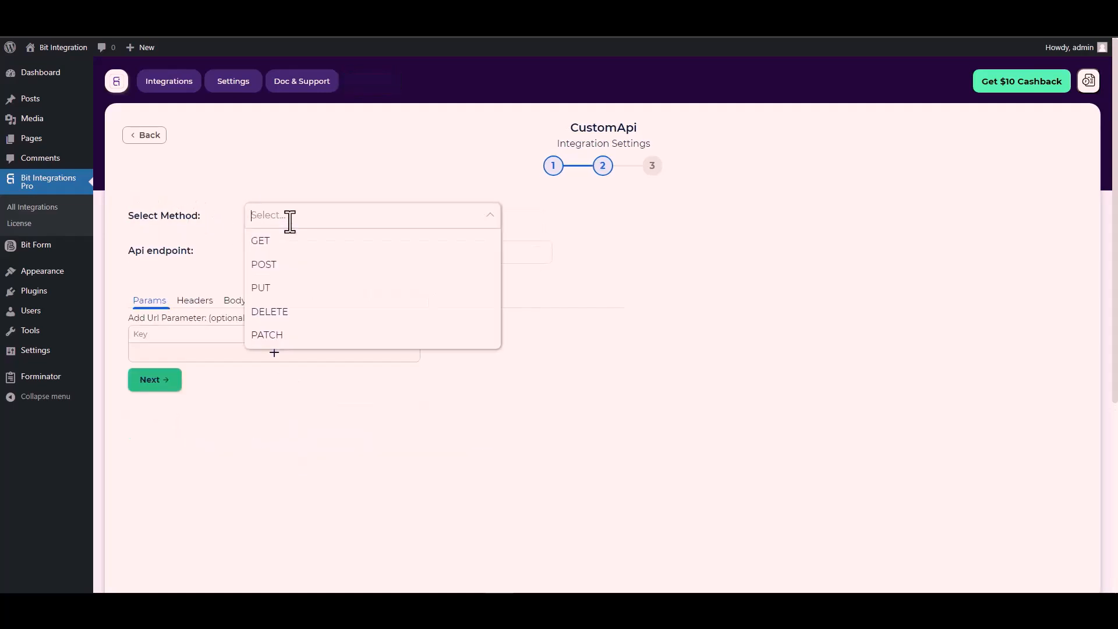
{"action": "left_click", "coordinate": [264, 264]}
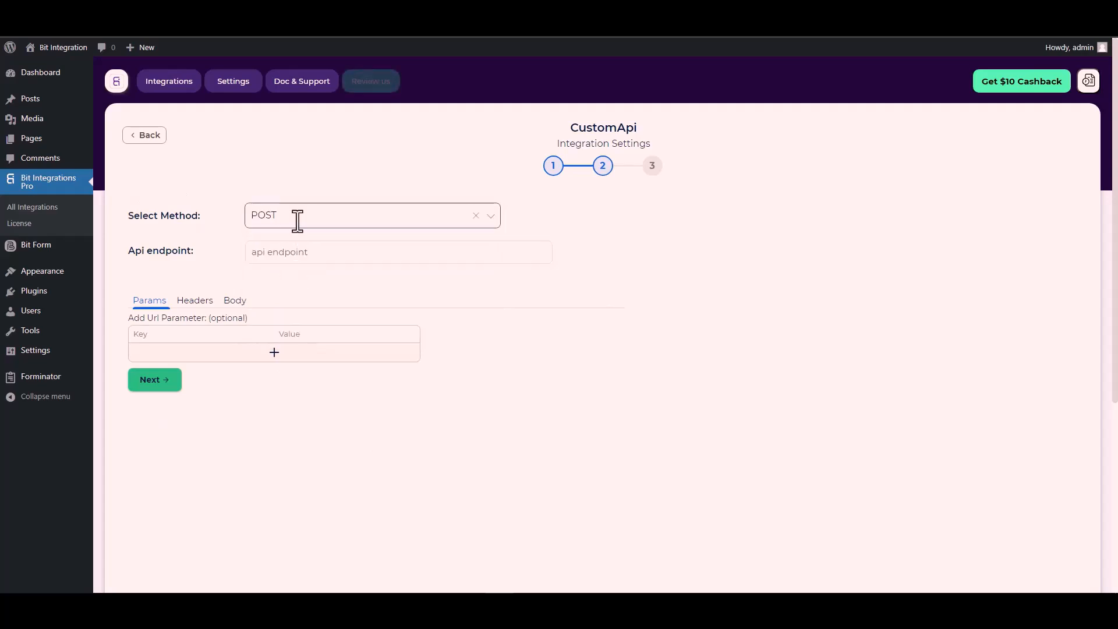
{"action": "left_click", "coordinate": [397, 193]}
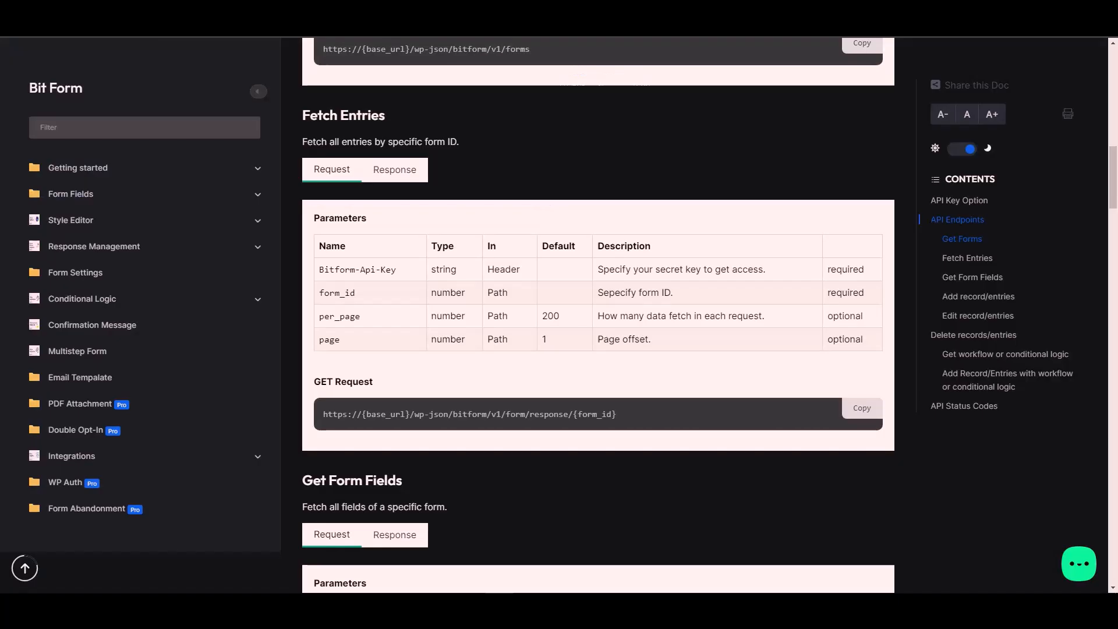
{"action": "mouse_move", "coordinate": [458, 438]}
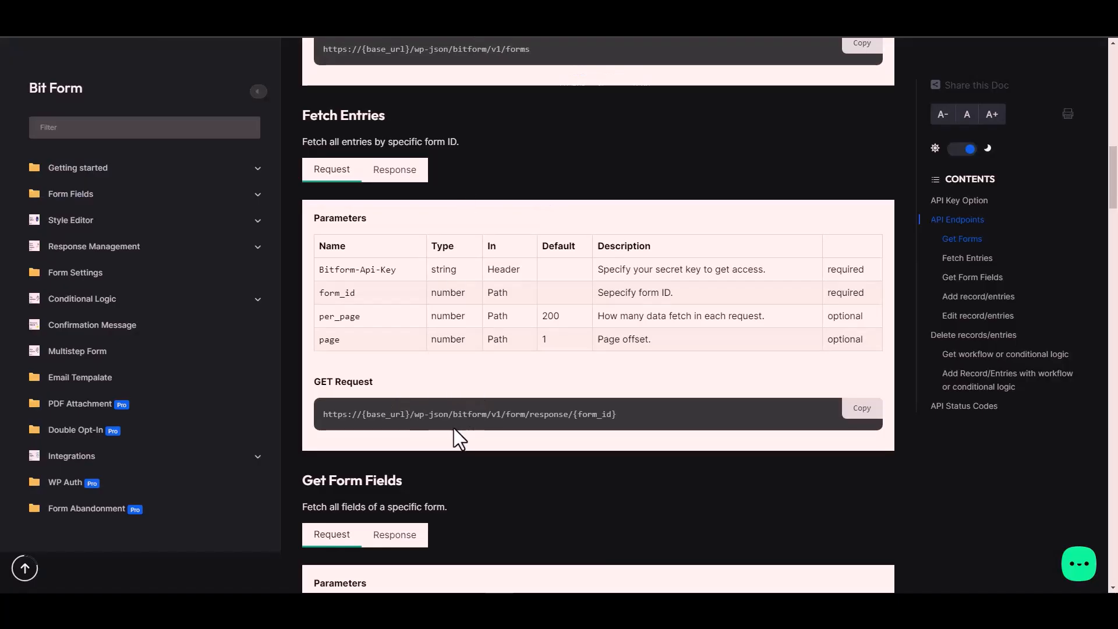
{"action": "mouse_move", "coordinate": [747, 438]}
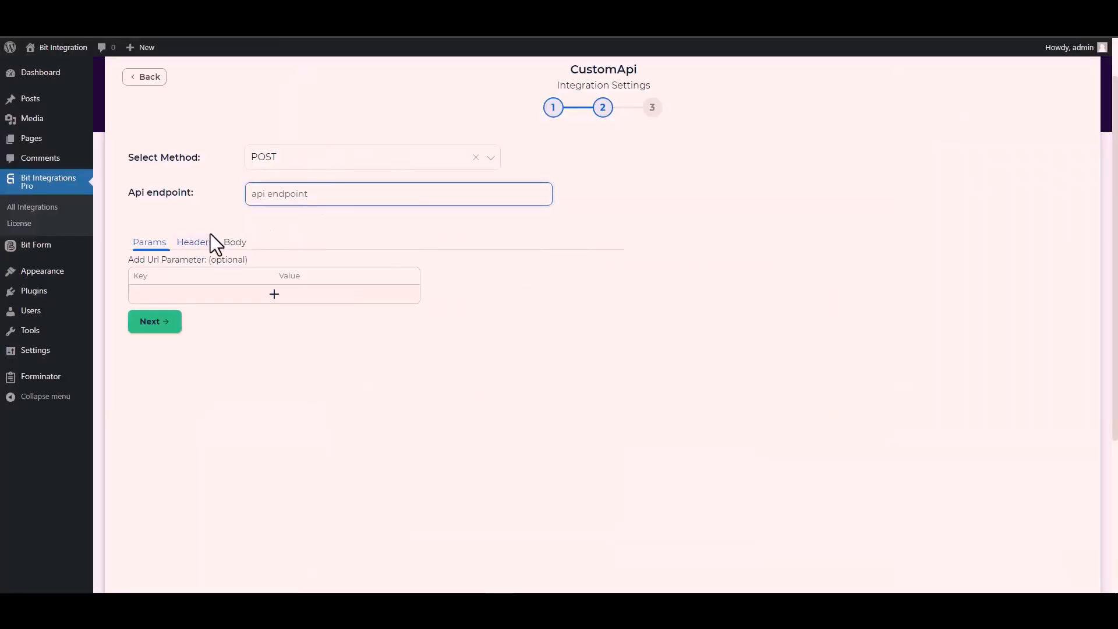
- Enter the bitform/v1/form/response endpoint with form ID 1, then select {base_url}
{"action": "type", "text": "https://{base_url}/wp-json/bitform/v1/form/response/{form_id}"}
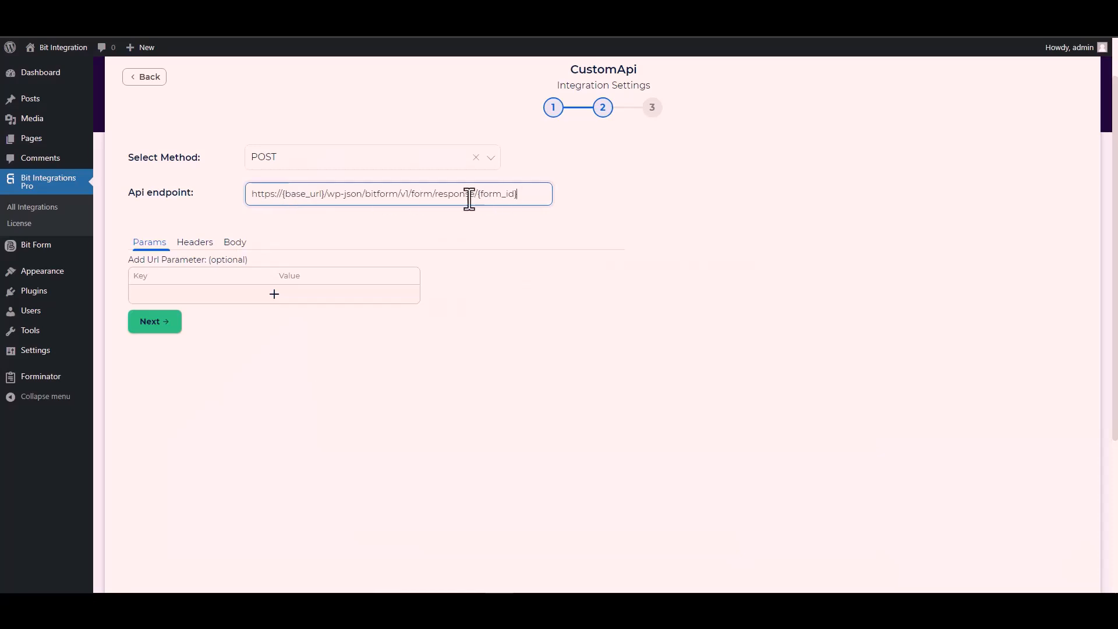
{"action": "double_click", "coordinate": [503, 193]}
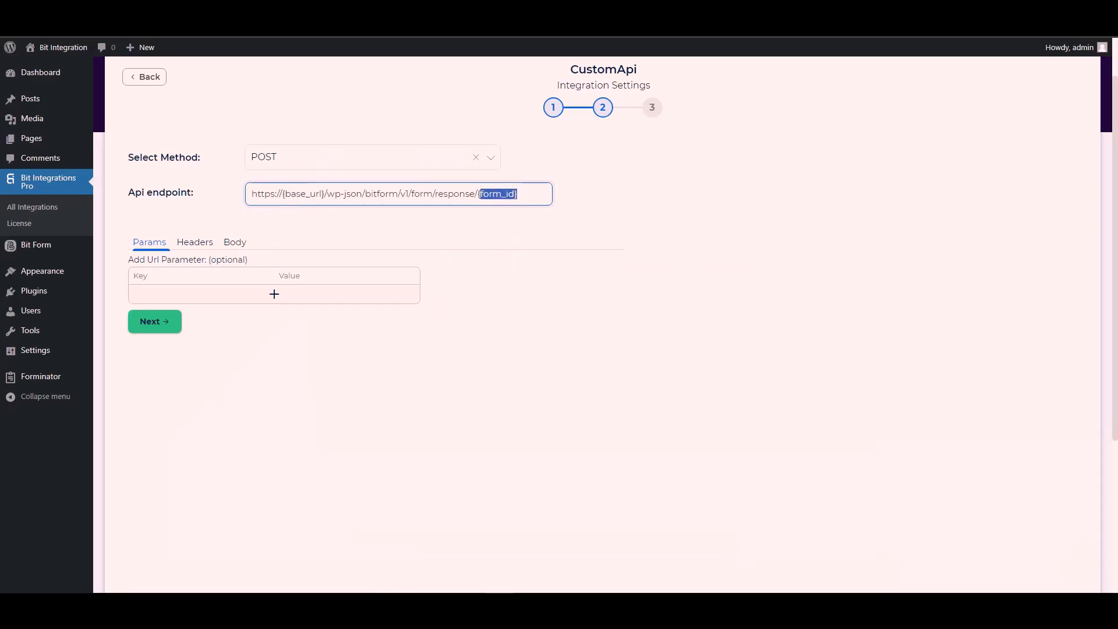
{"action": "left_click", "coordinate": [35, 207]}
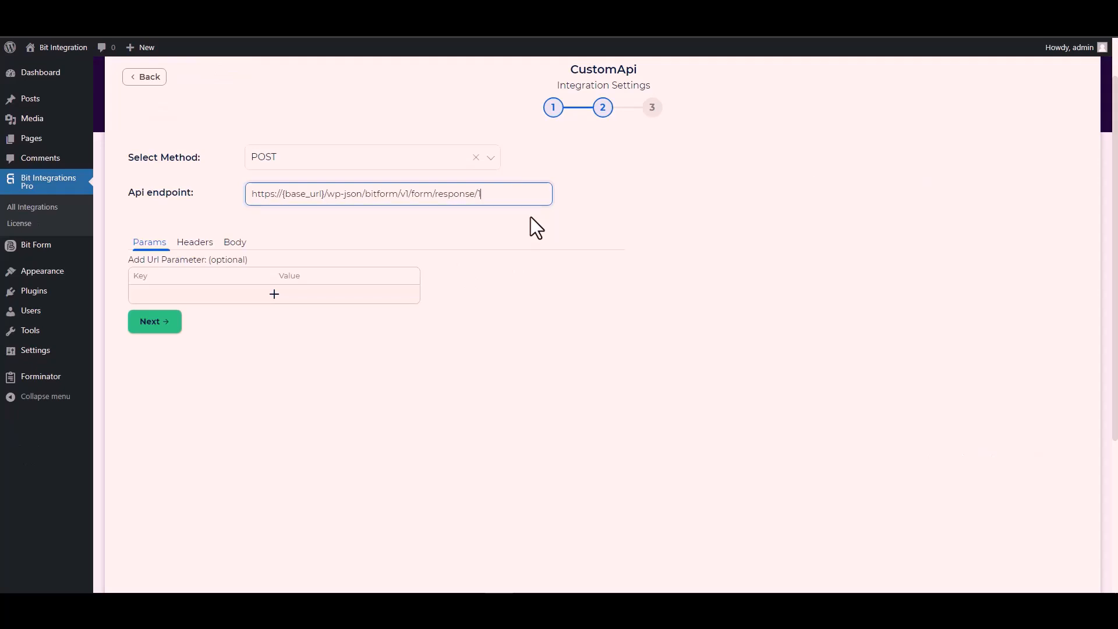
{"action": "mouse_move", "coordinate": [325, 194]}
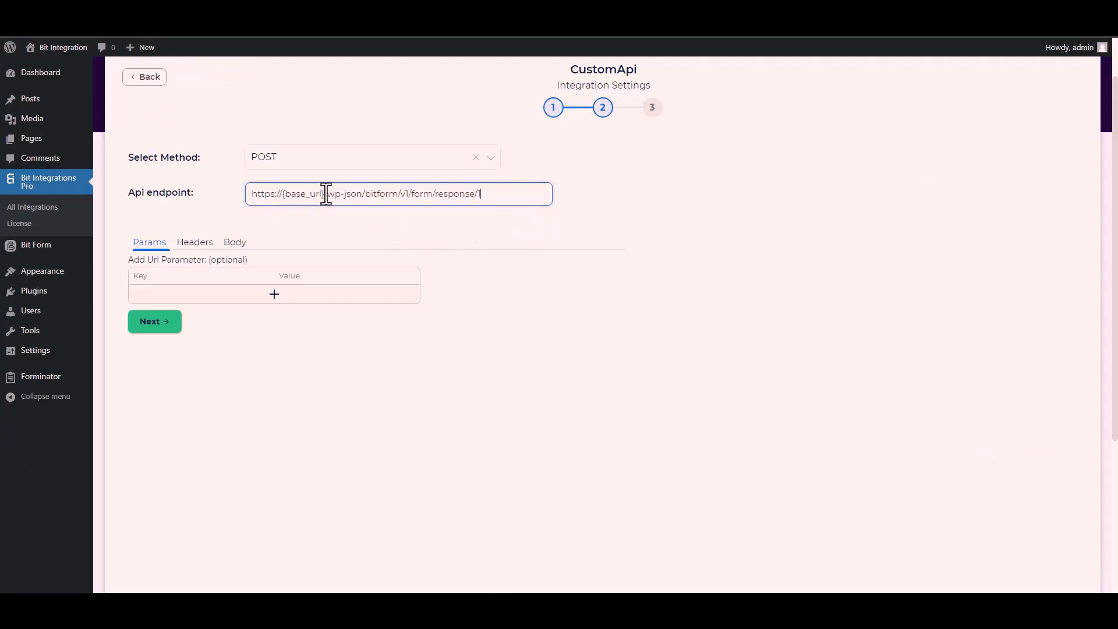
{"action": "double_click", "coordinate": [302, 193]}
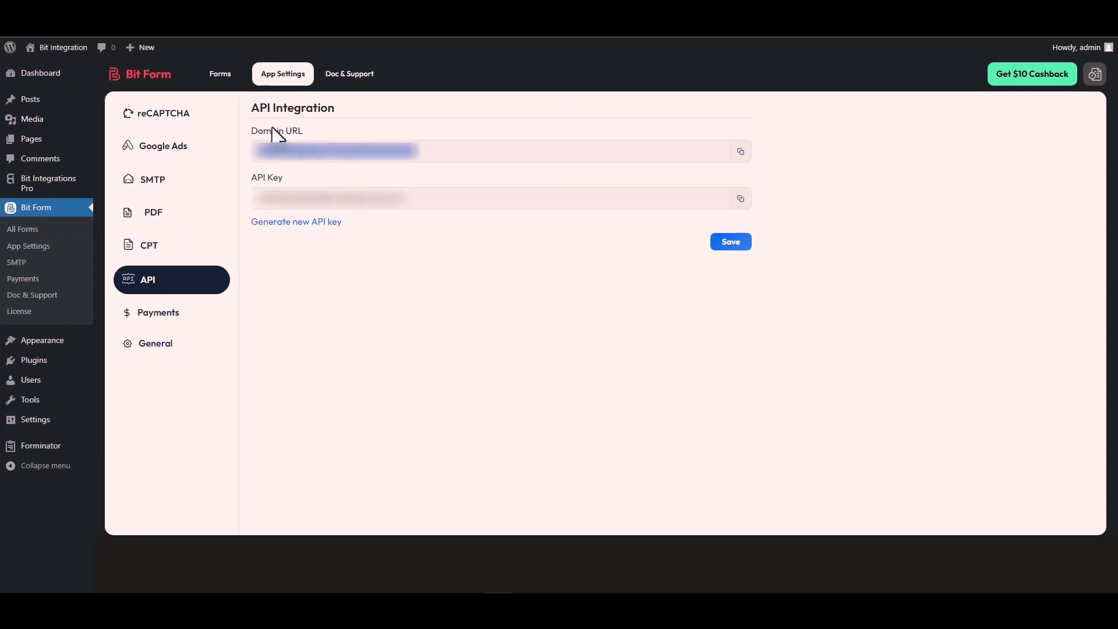
- Copy the Domain URL from Bit Form's App Settings > API page
{"action": "left_click", "coordinate": [739, 151]}
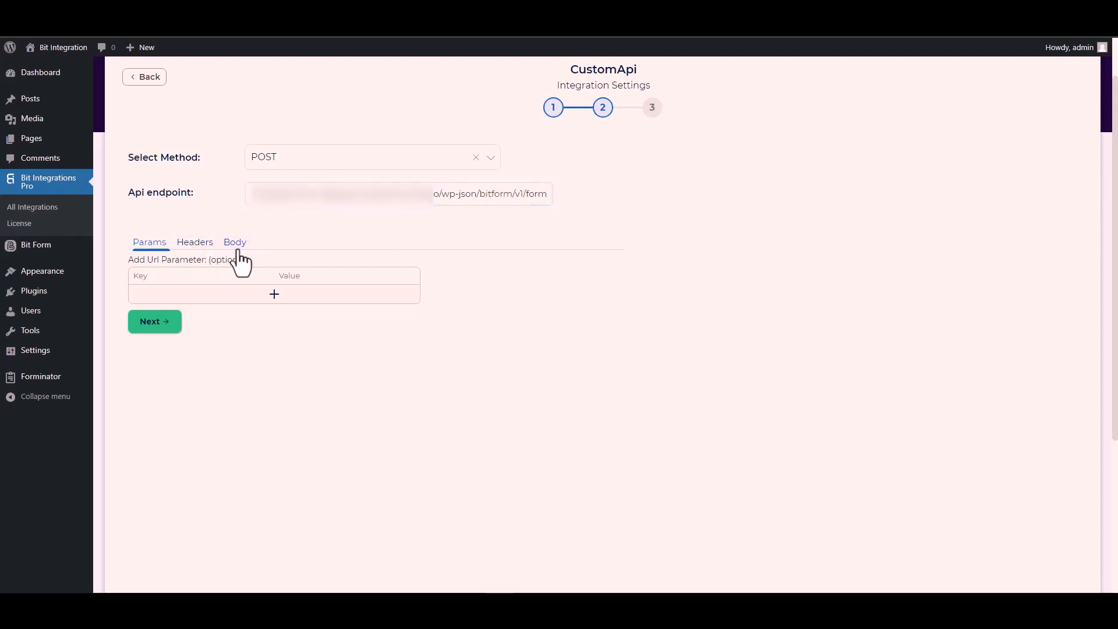
- Send the body as application/x-www-form-urlencoded and enter body key b1-4
{"action": "left_click", "coordinate": [235, 241]}
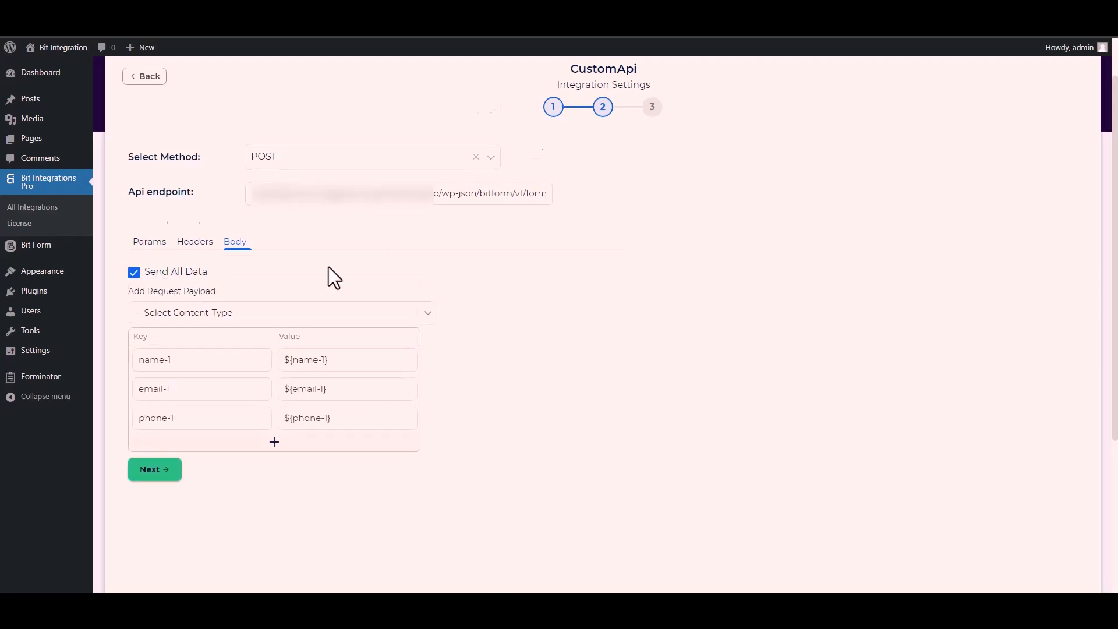
{"action": "left_click", "coordinate": [280, 312]}
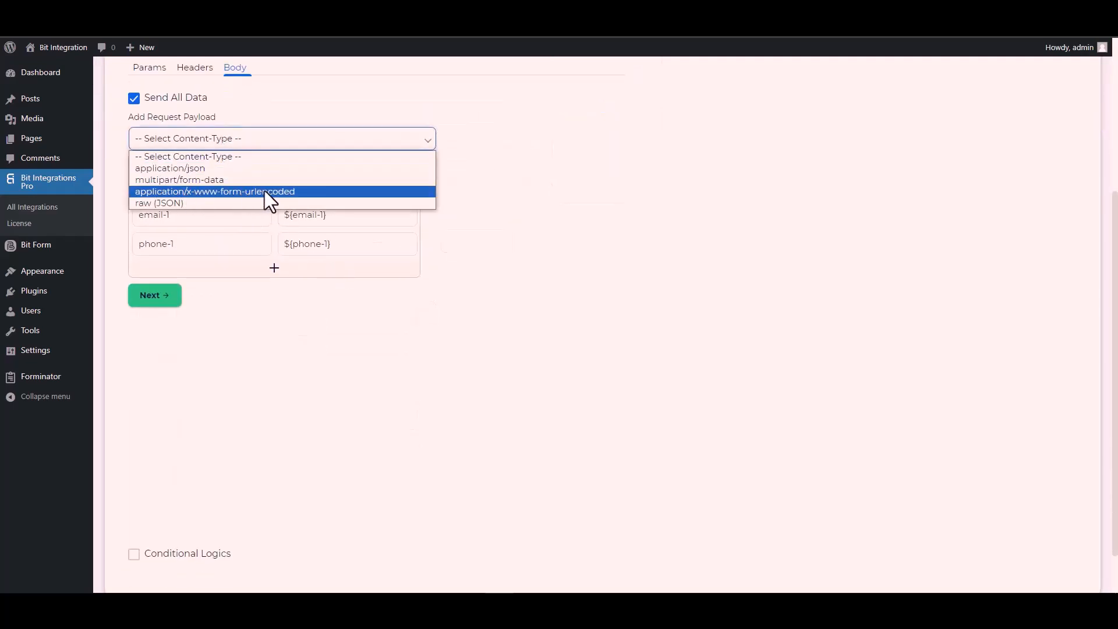
{"action": "left_click", "coordinate": [213, 191]}
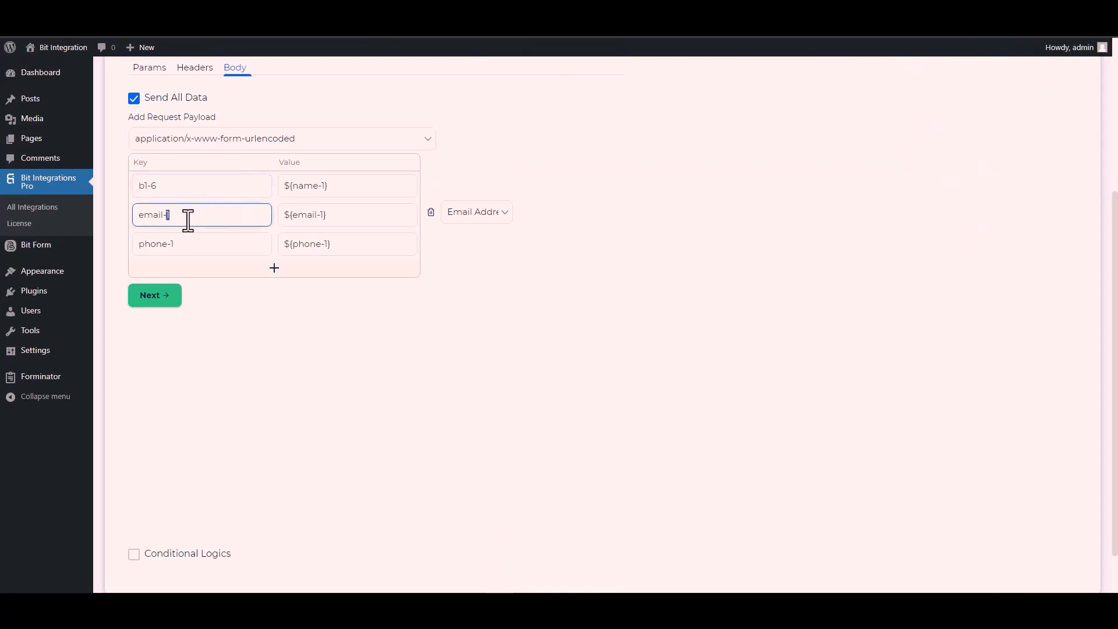
{"action": "type", "text": "b1-4"}
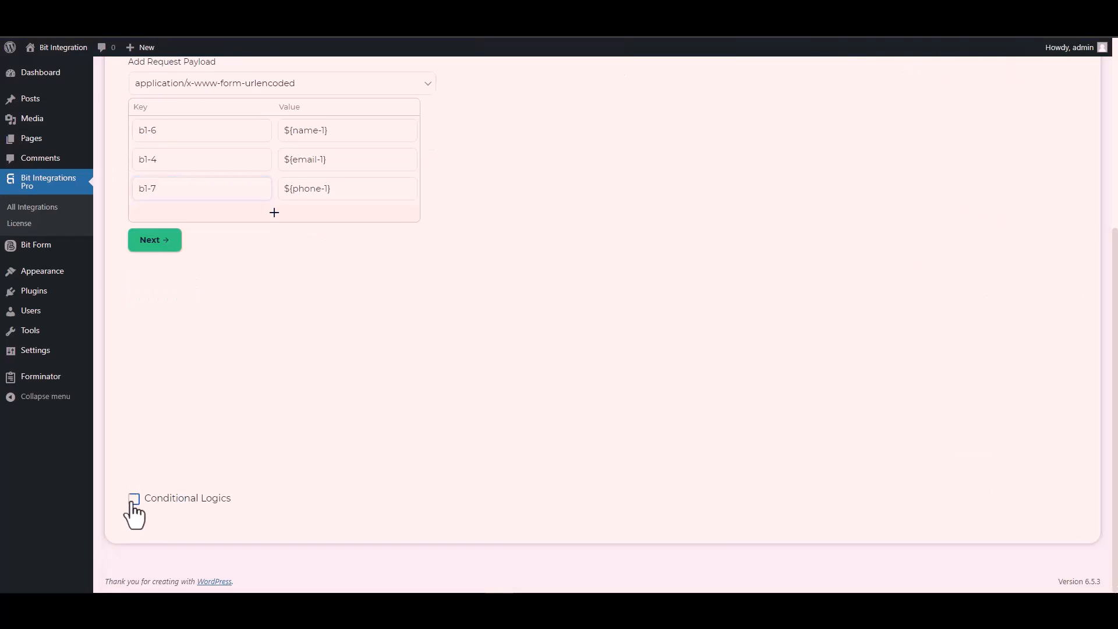
- Enable Conditional Logics for the Custom API integration, then finish and save it
{"action": "left_click", "coordinate": [133, 499]}
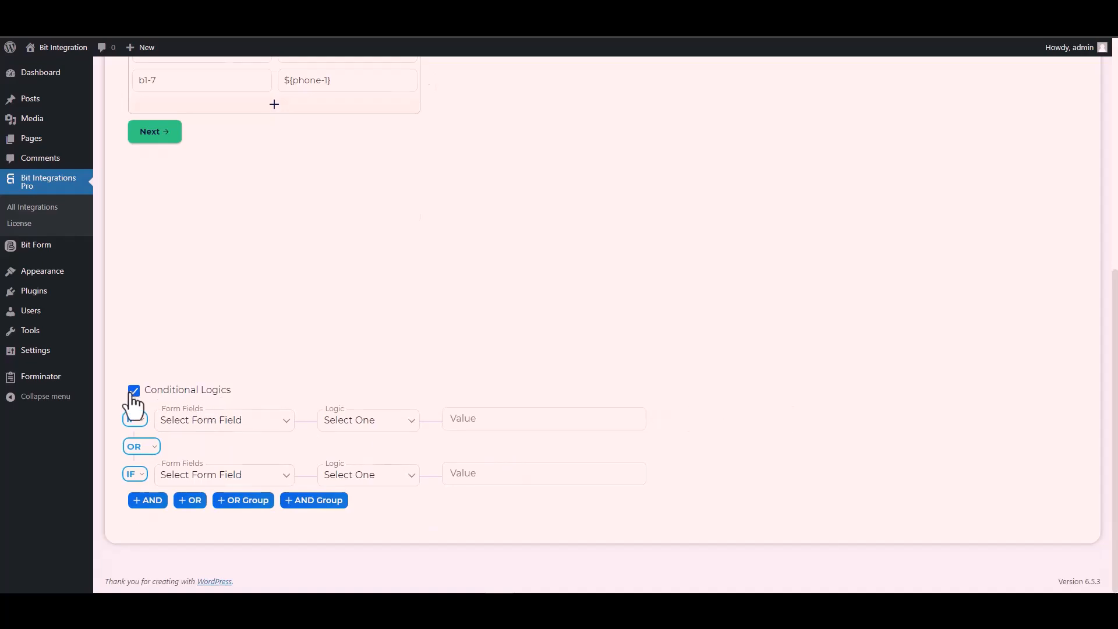
{"action": "scroll", "scroll_direction": "up", "scroll_amount": 3}
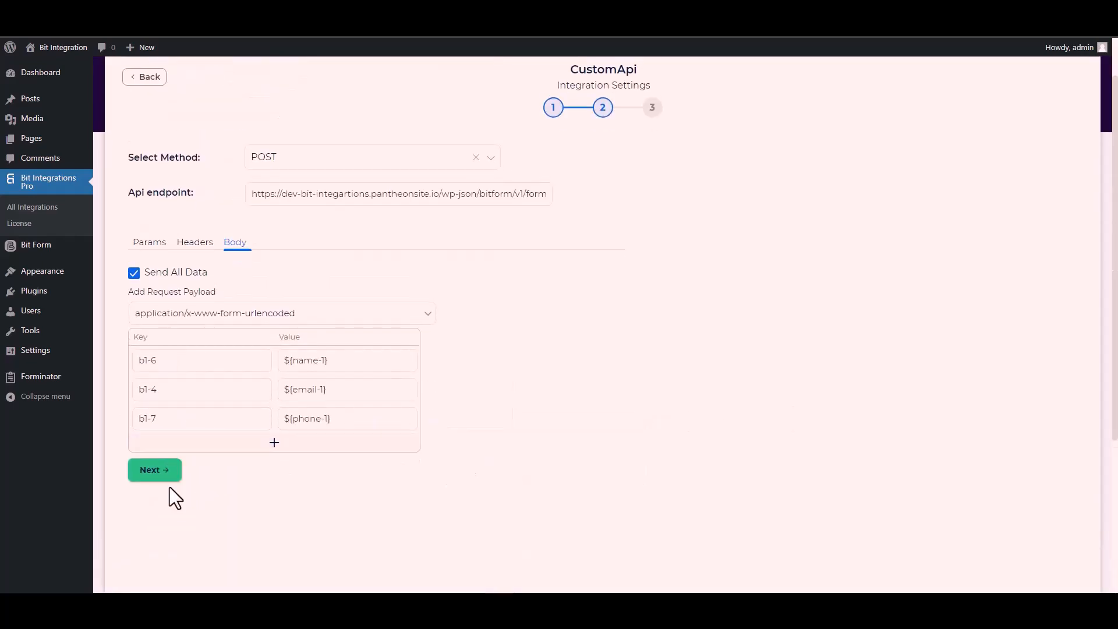
{"action": "left_click", "coordinate": [154, 469]}
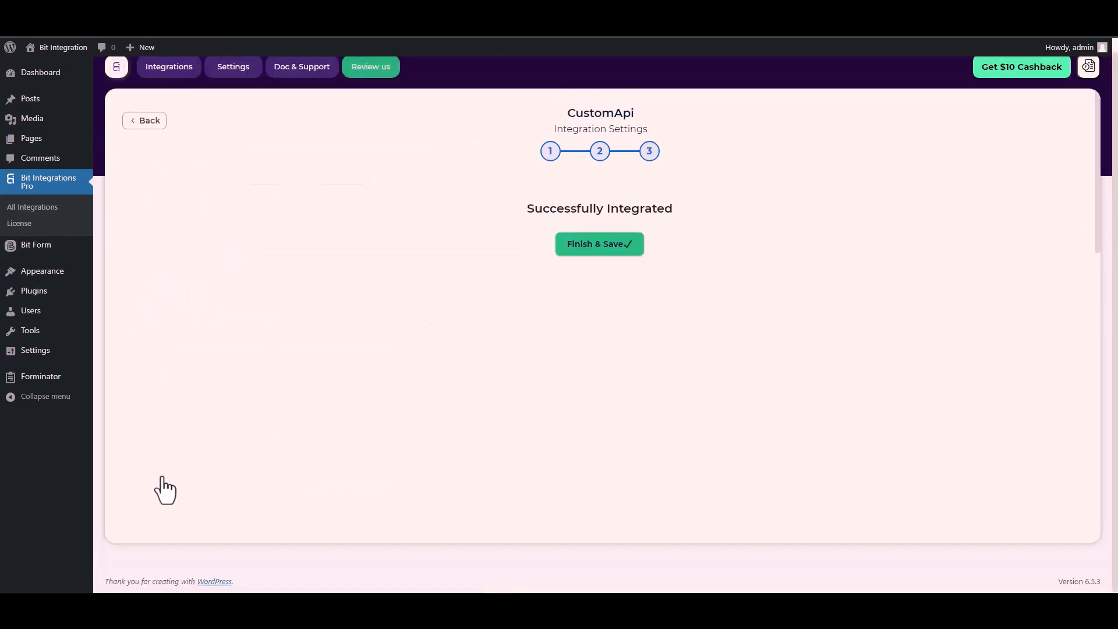
{"action": "mouse_move", "coordinate": [599, 244]}
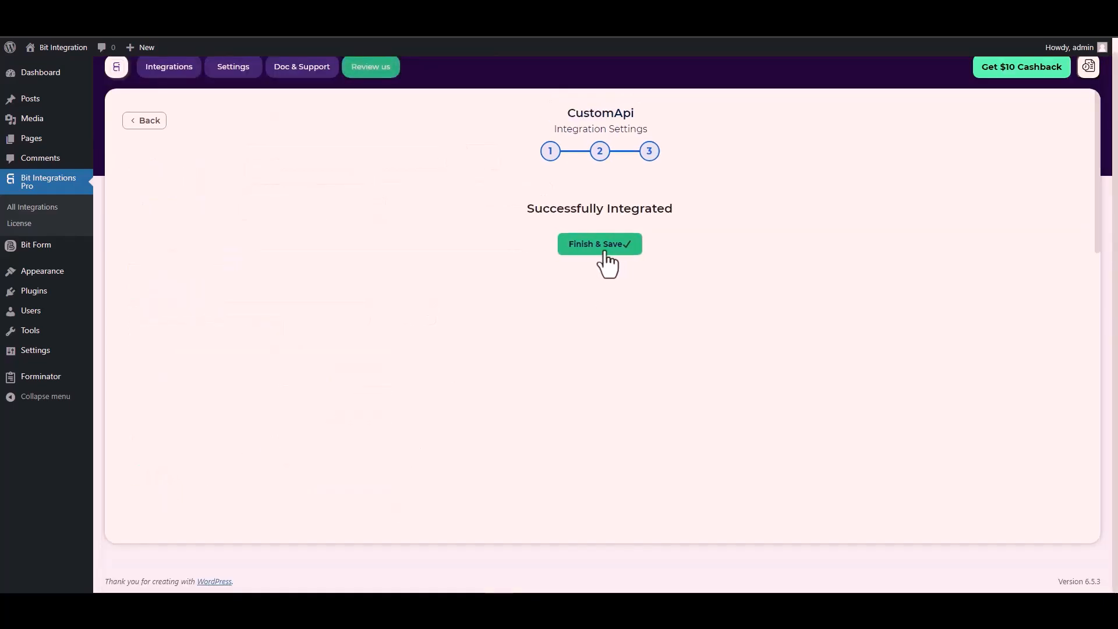
{"action": "left_click", "coordinate": [599, 244]}
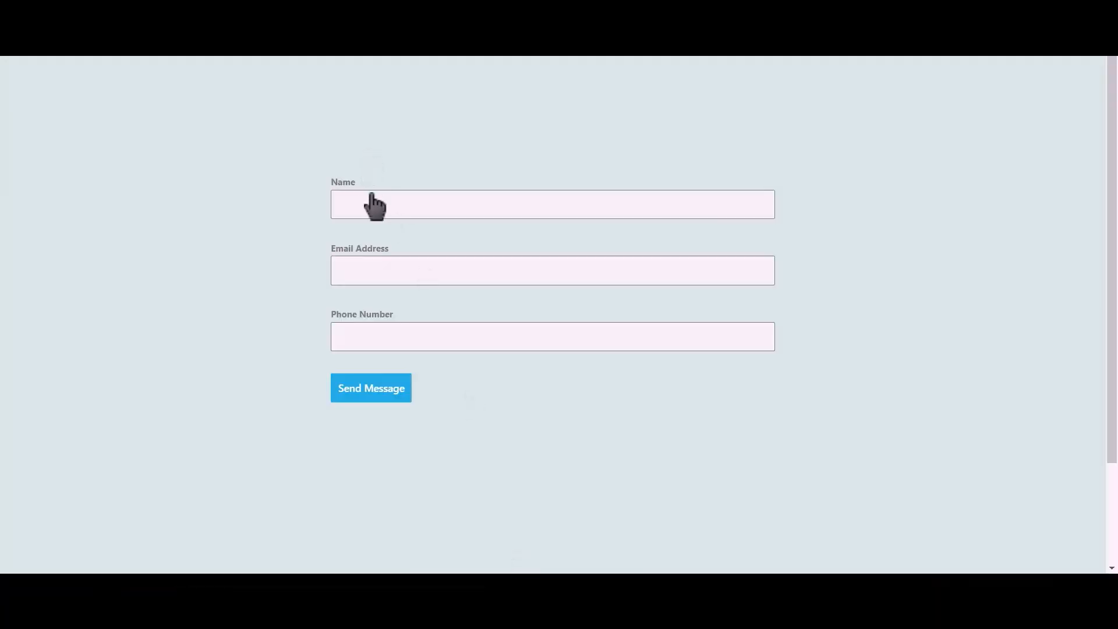
{"action": "type", "text": "B"}
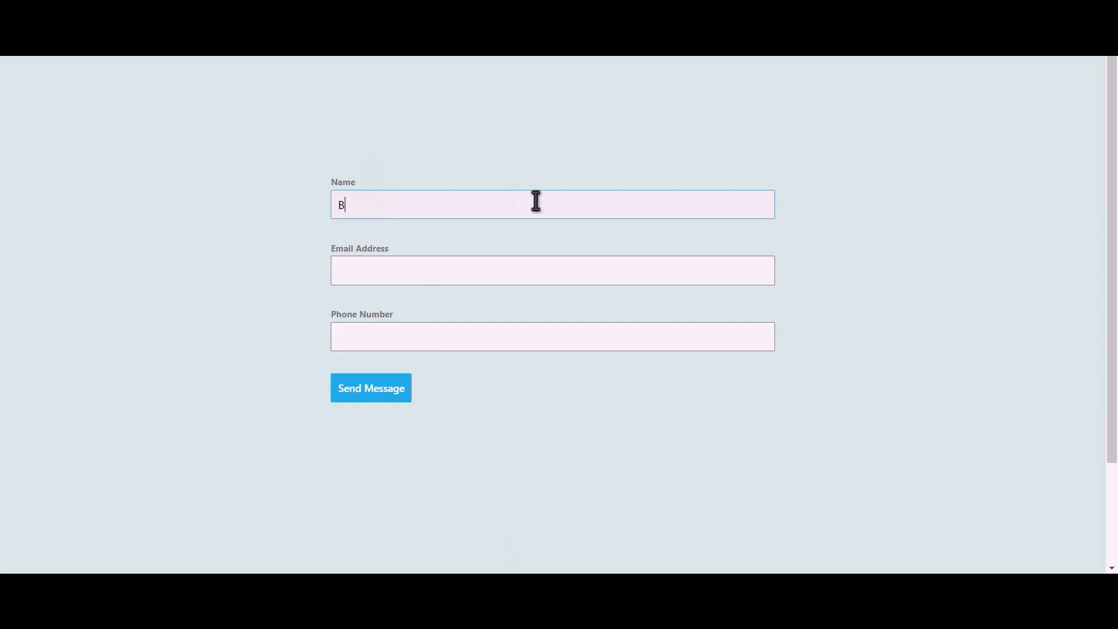
{"action": "type", "text": "it In"}
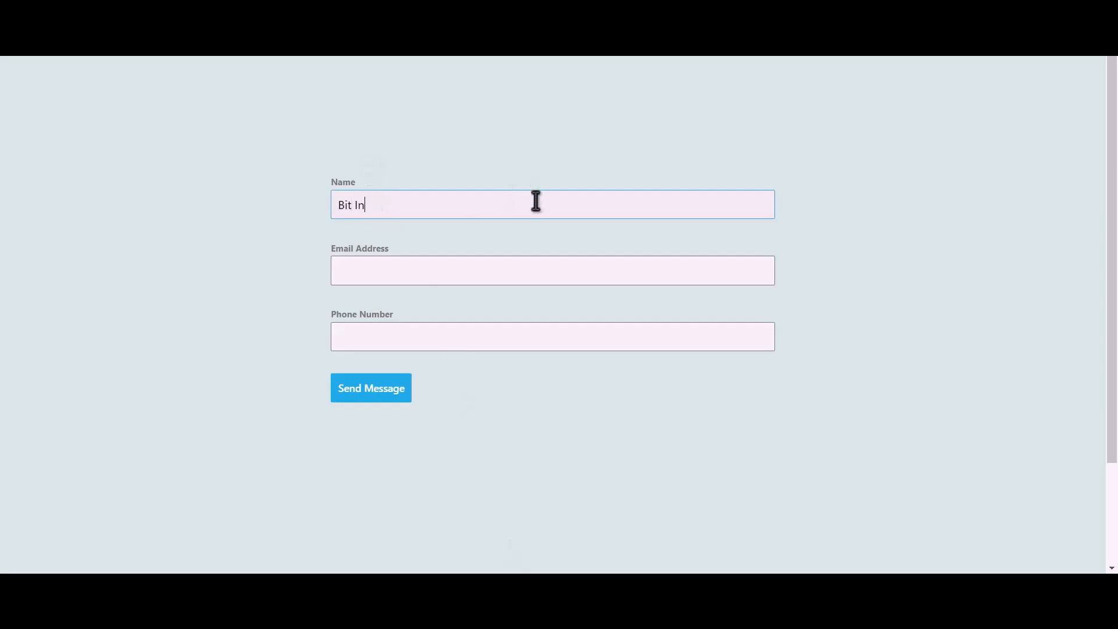
{"action": "type", "text": "tegrations"}
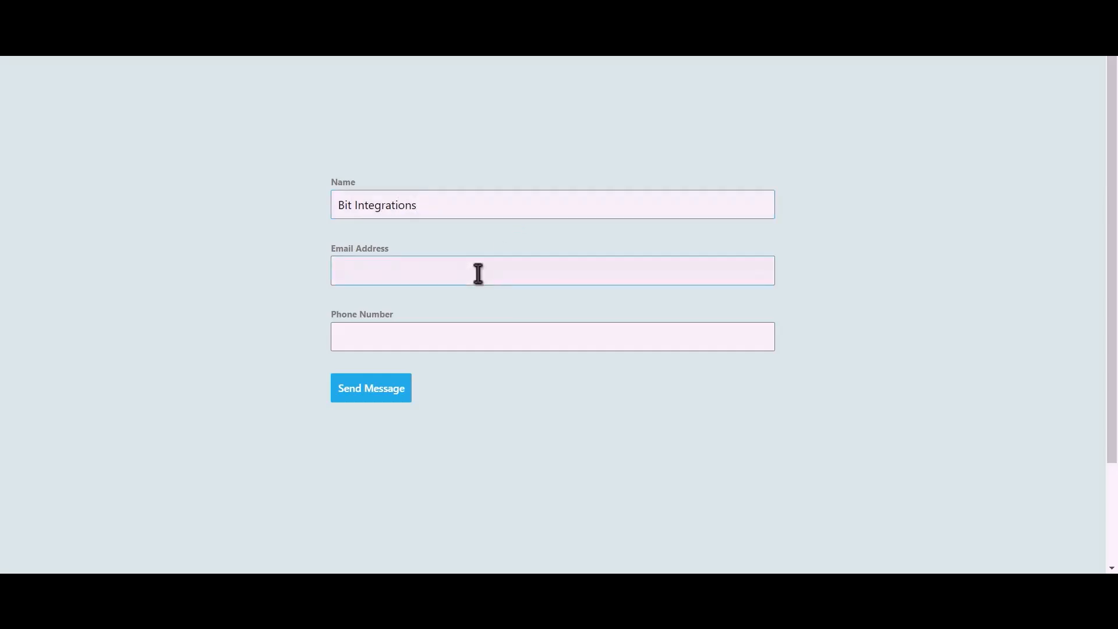
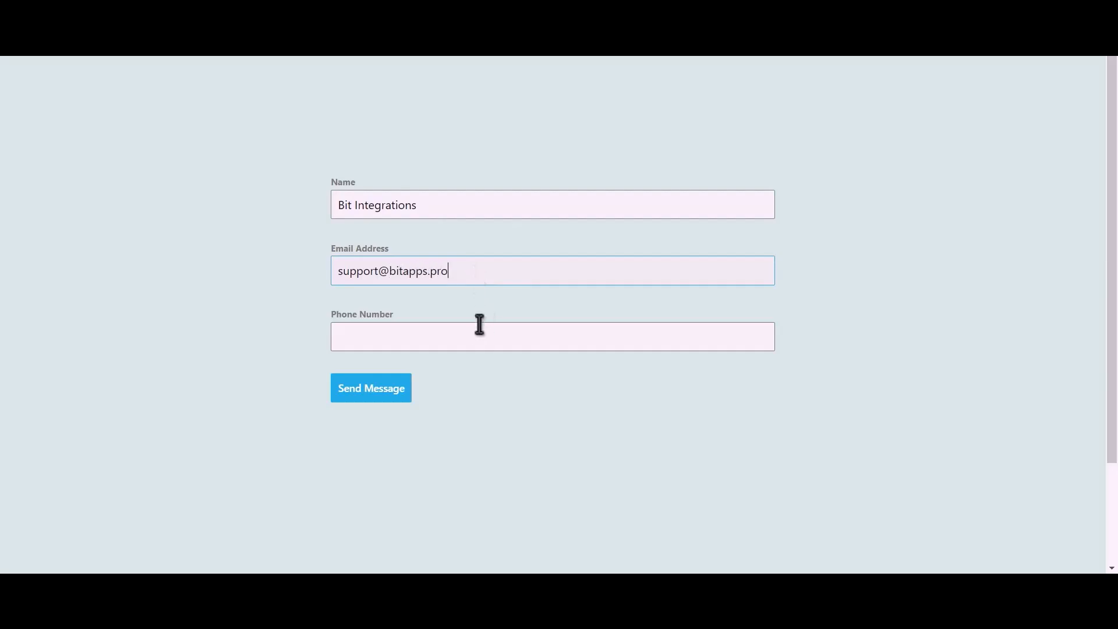
{"action": "type", "text": "444"}
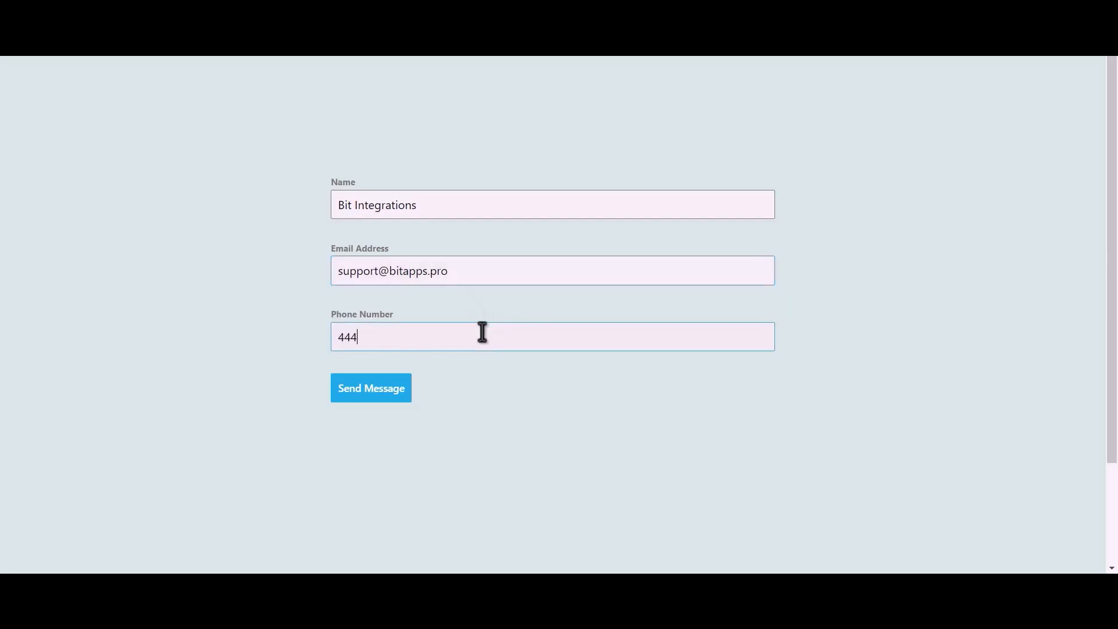
{"action": "type", "text": "555666"}
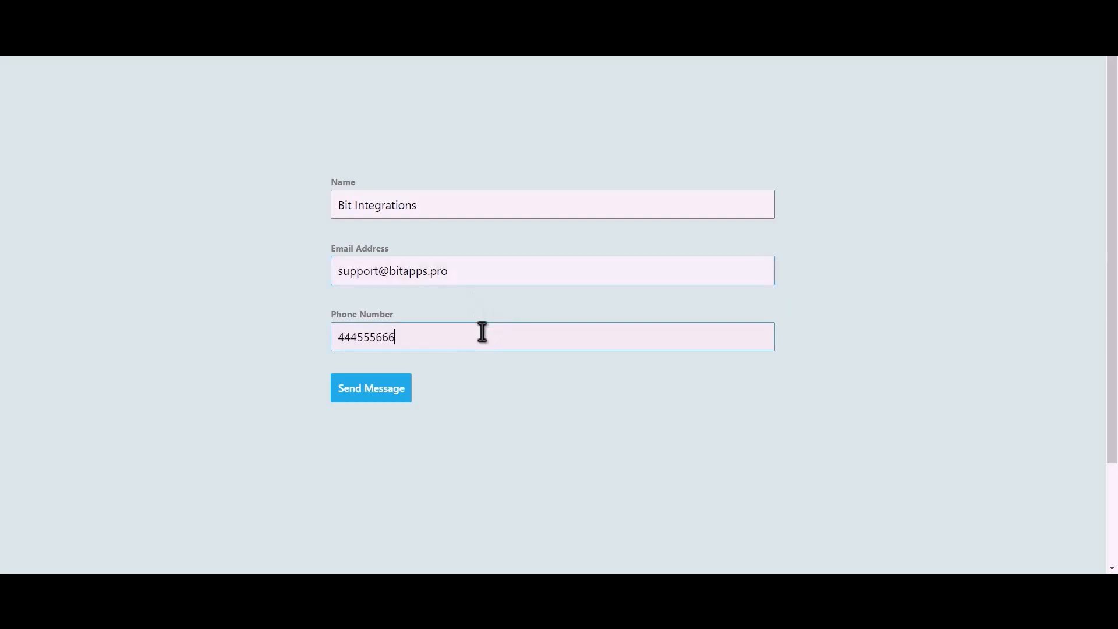
{"action": "left_click", "coordinate": [370, 388]}
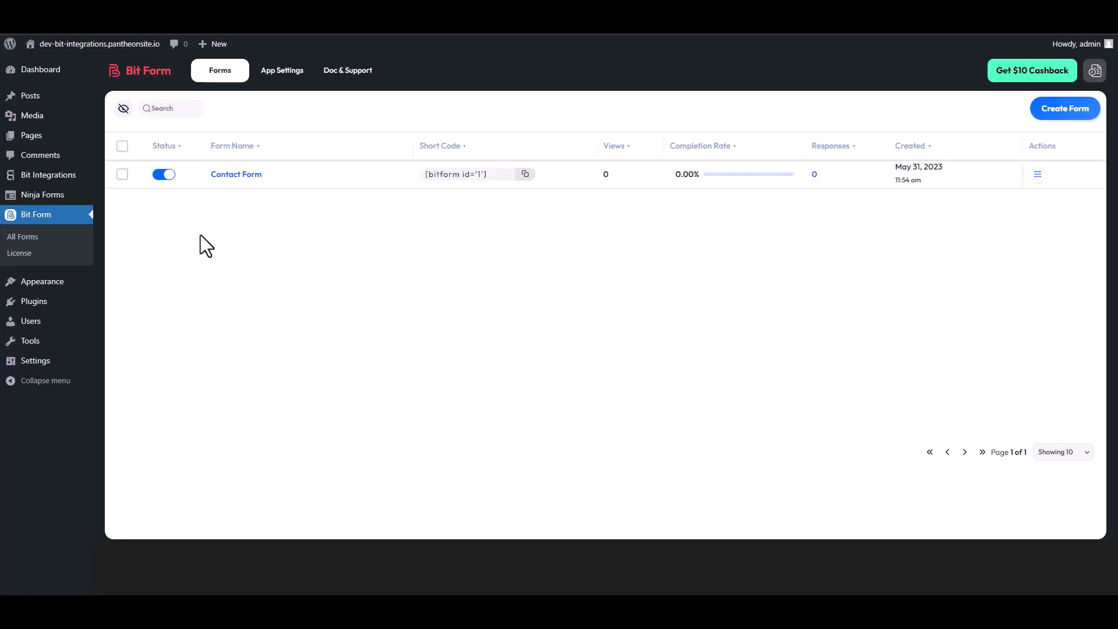
{"action": "mouse_move", "coordinate": [932, 238]}
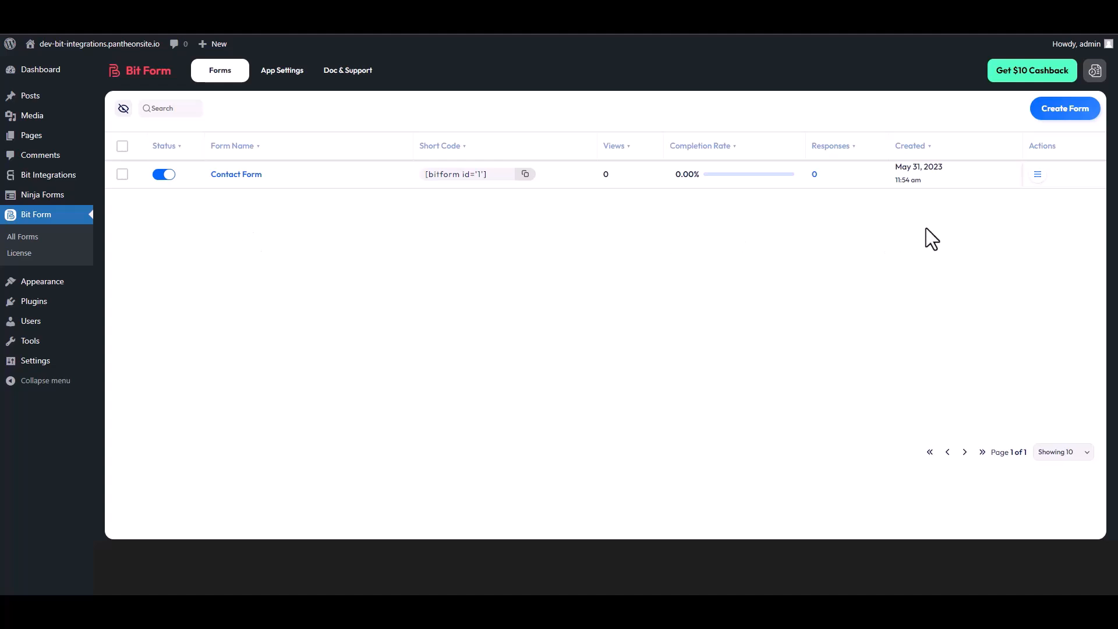
{"action": "mouse_move", "coordinate": [1036, 174]}
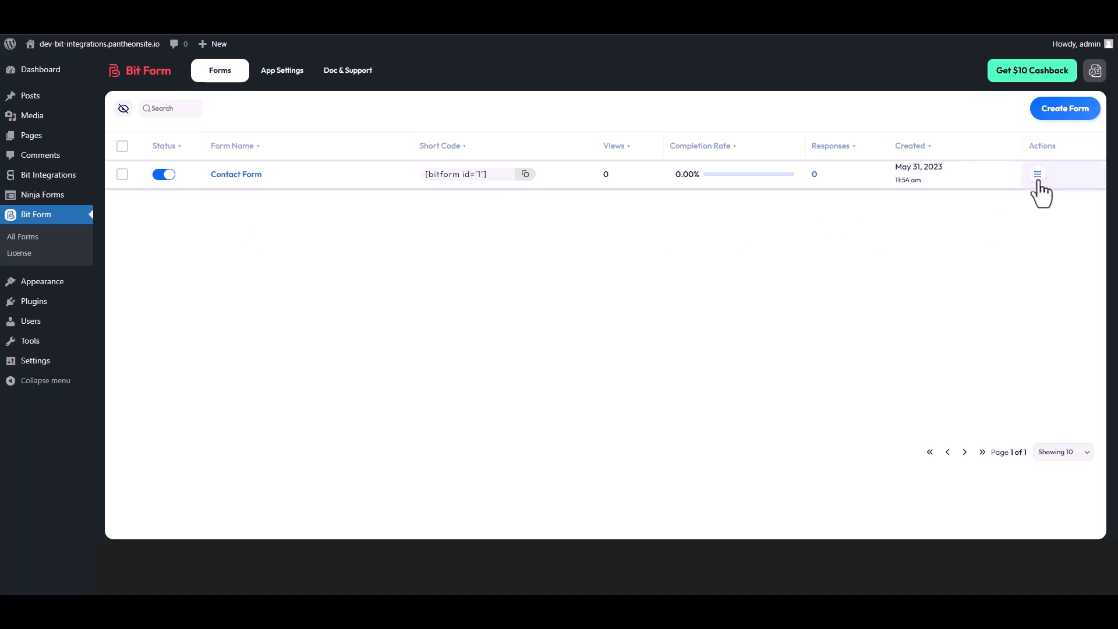
- Open Contact Form's Responses from its Actions menu to see the Bit Integrations entry
{"action": "left_click", "coordinate": [1037, 174]}
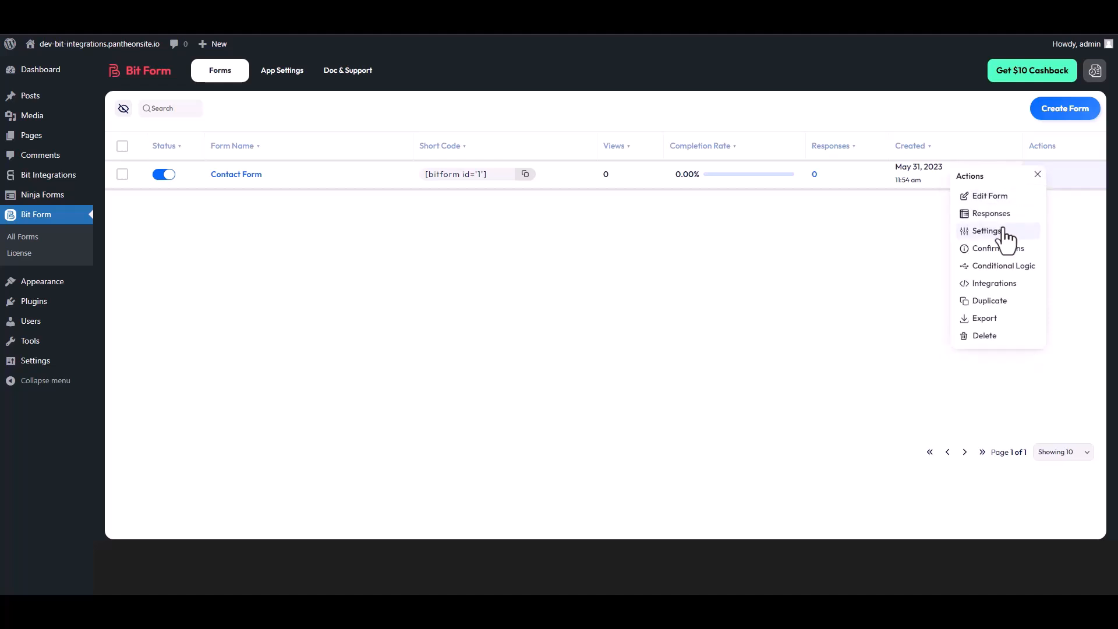
{"action": "left_click", "coordinate": [991, 213]}
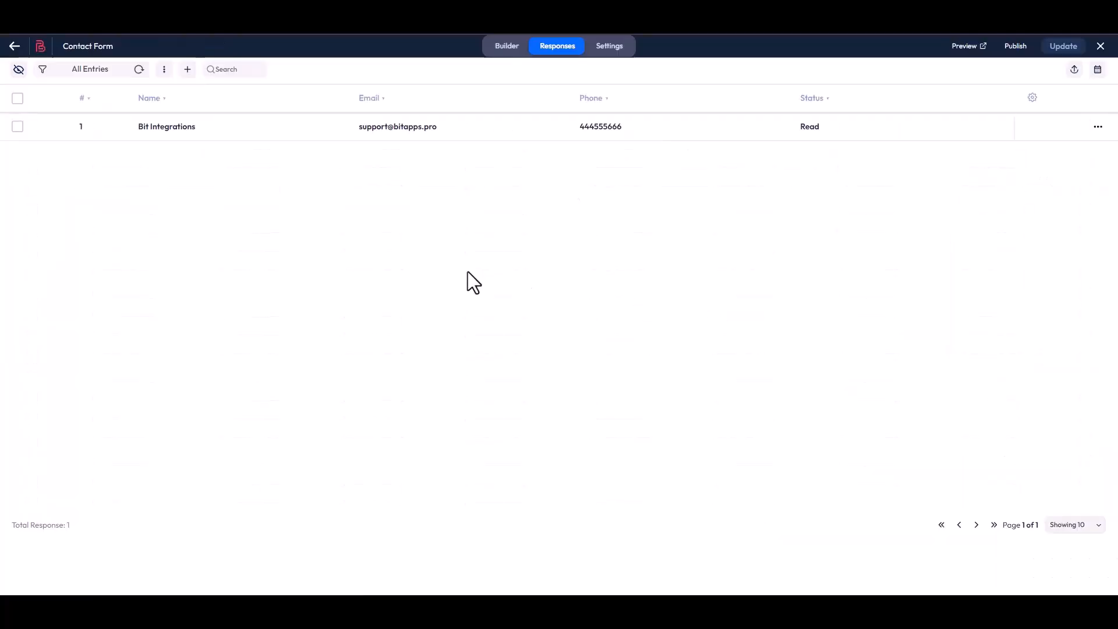
{"action": "mouse_move", "coordinate": [441, 150]}
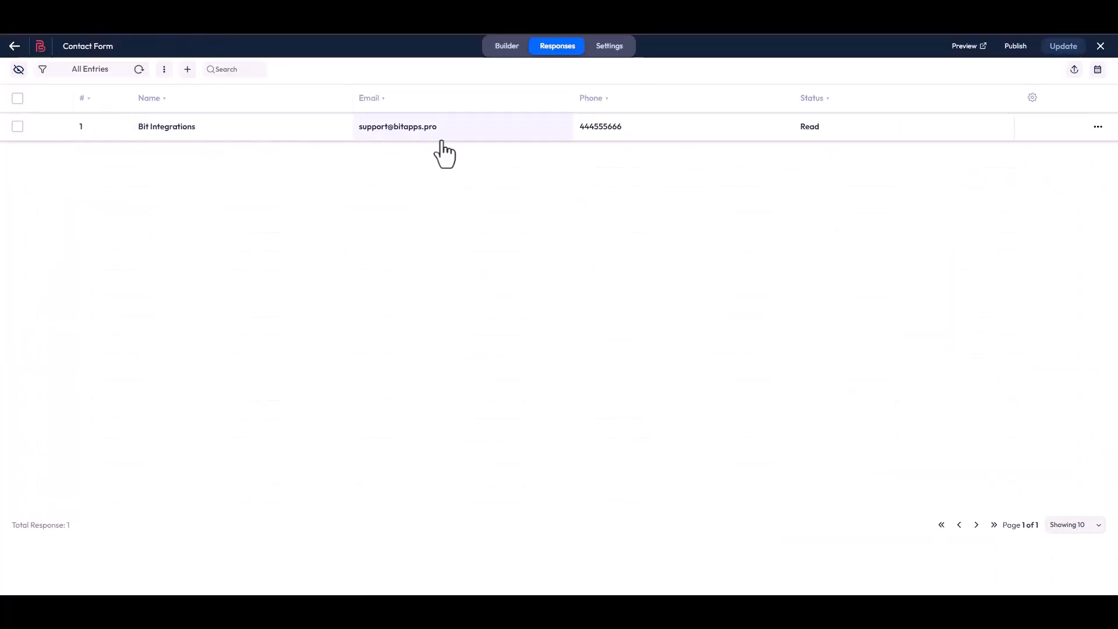
{"action": "mouse_move", "coordinate": [190, 164]}
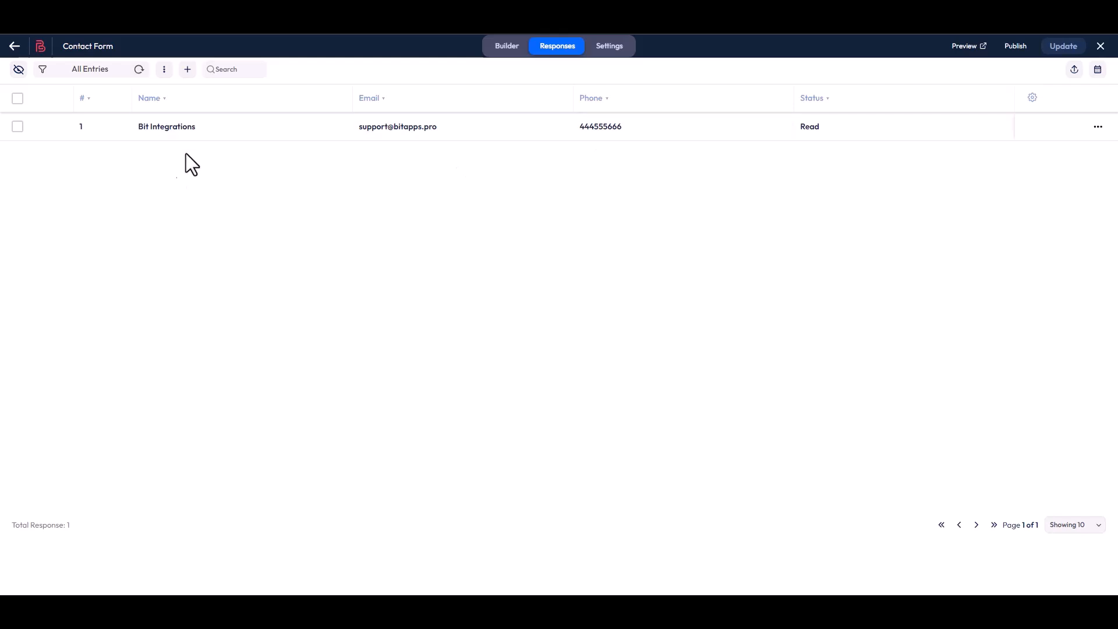